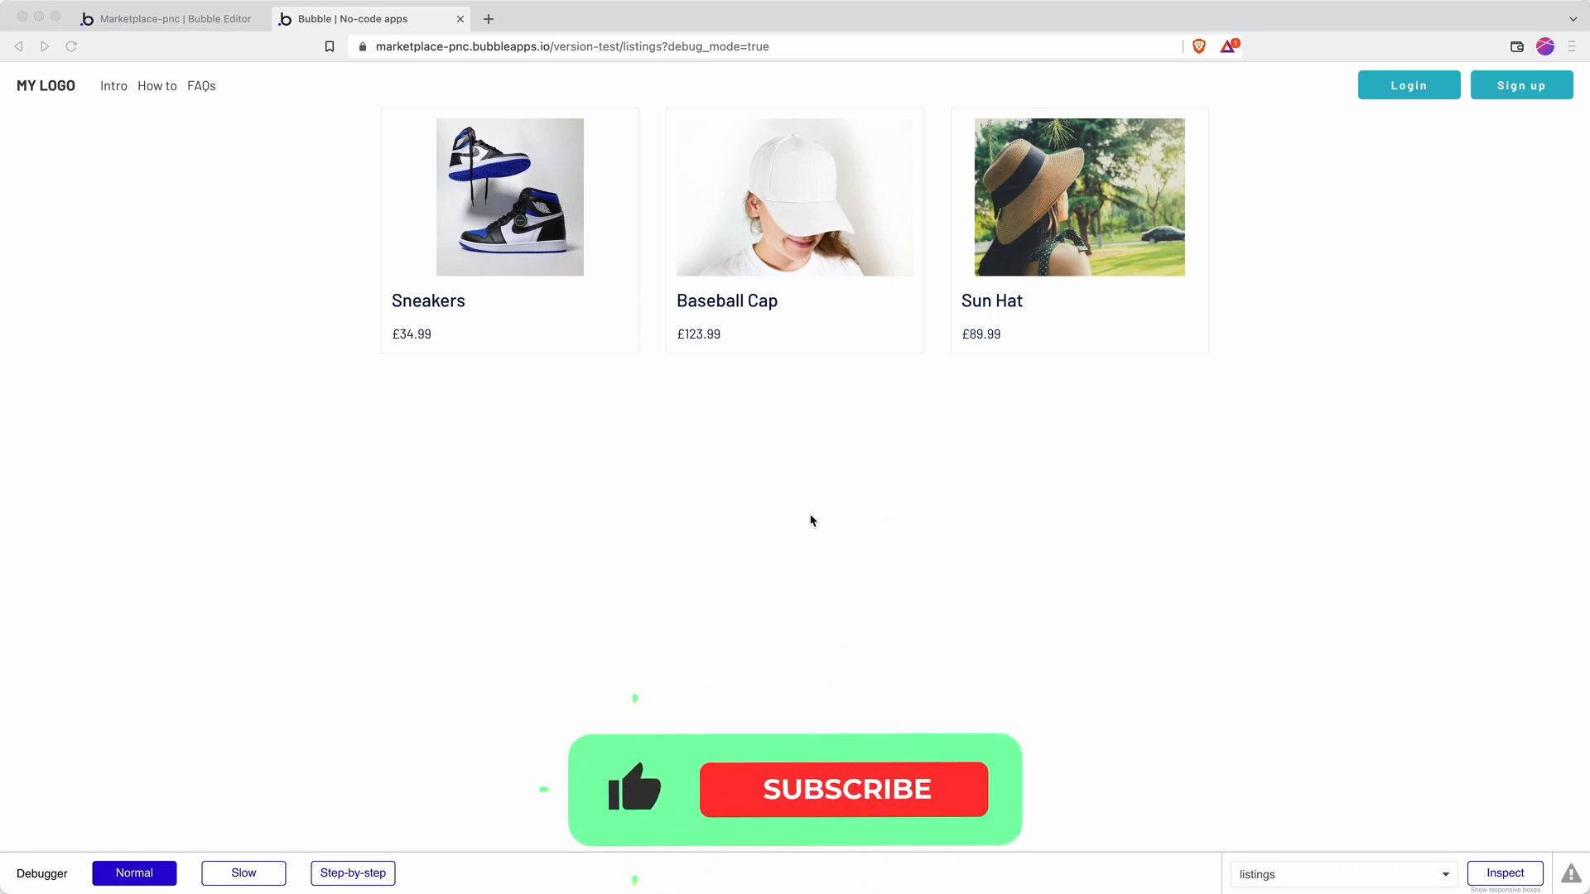
Select Group Product inside RepeatingGroup Product, checking its price text, to show its Product data source
{"action": "left_click", "coordinate": [843, 789]}
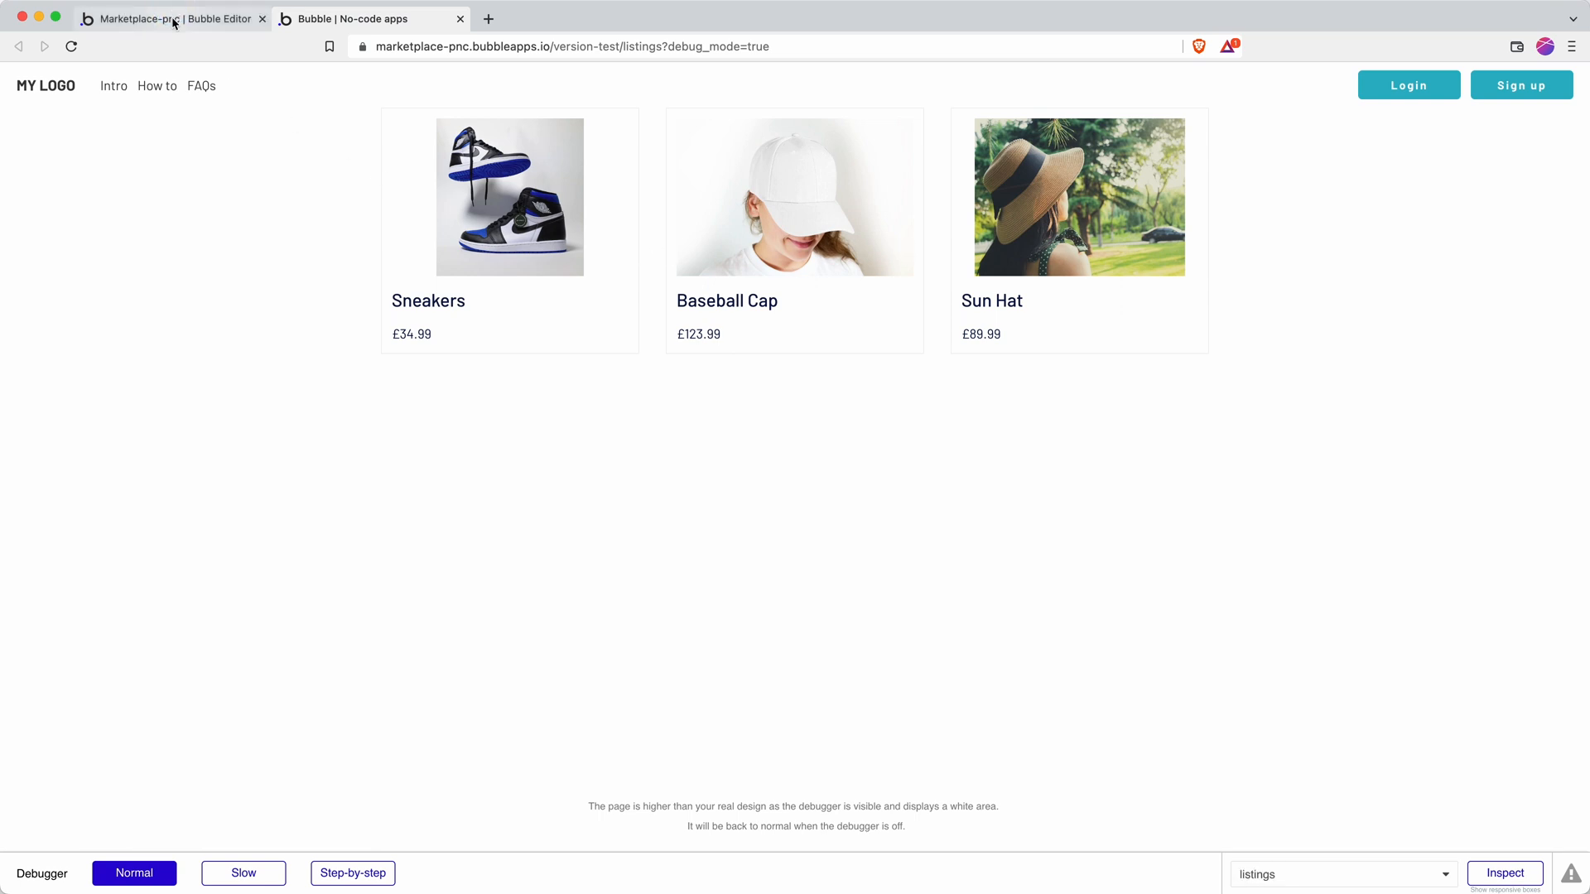
{"action": "left_click", "coordinate": [174, 18]}
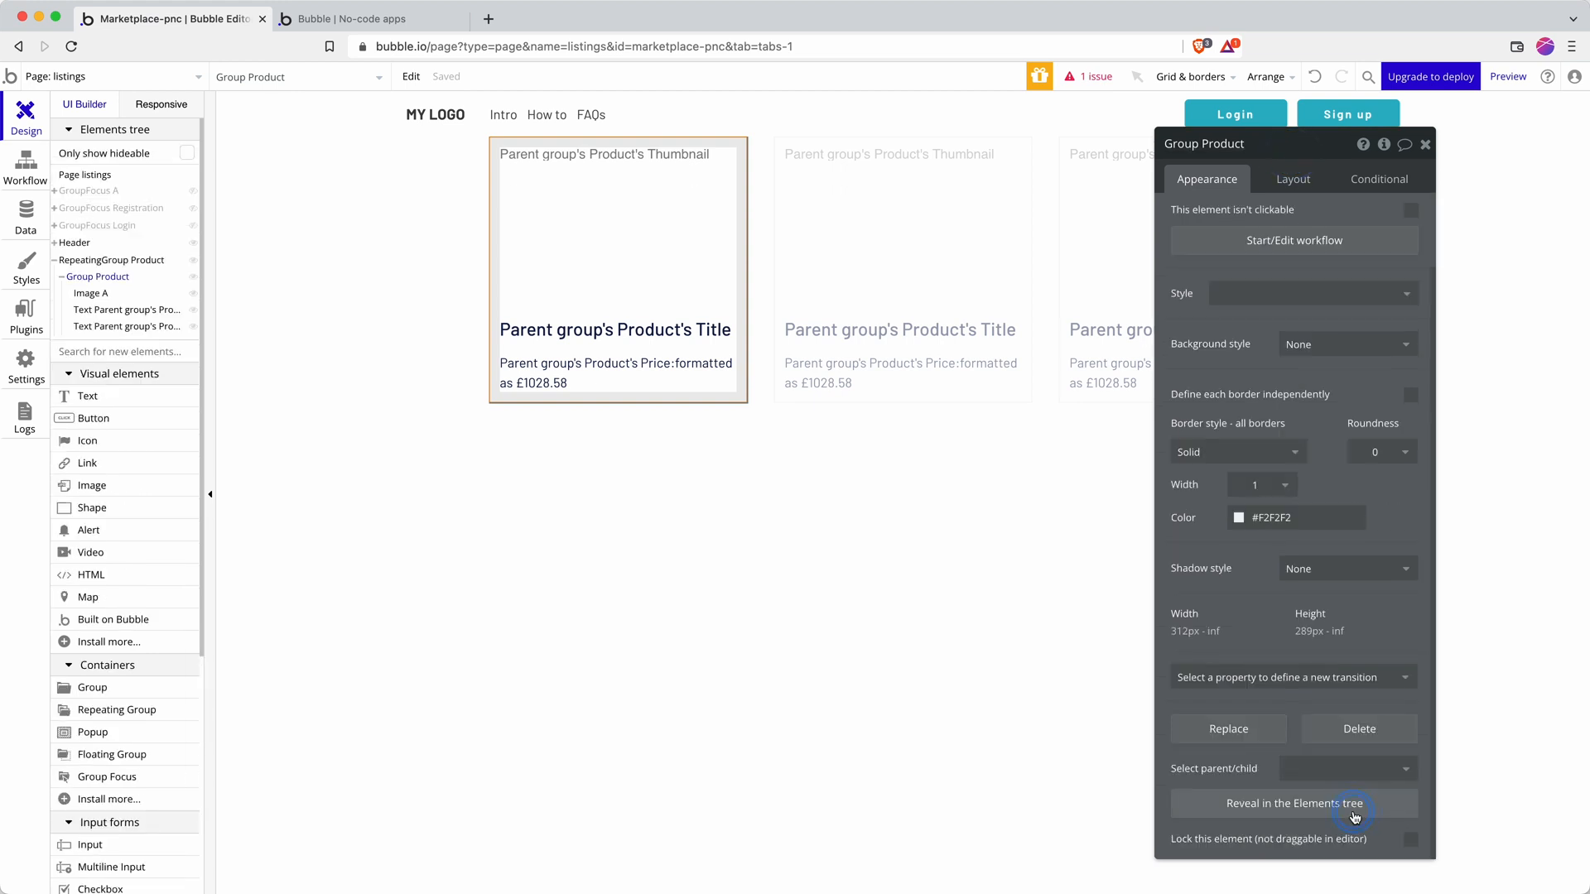
{"action": "left_click", "coordinate": [112, 260]}
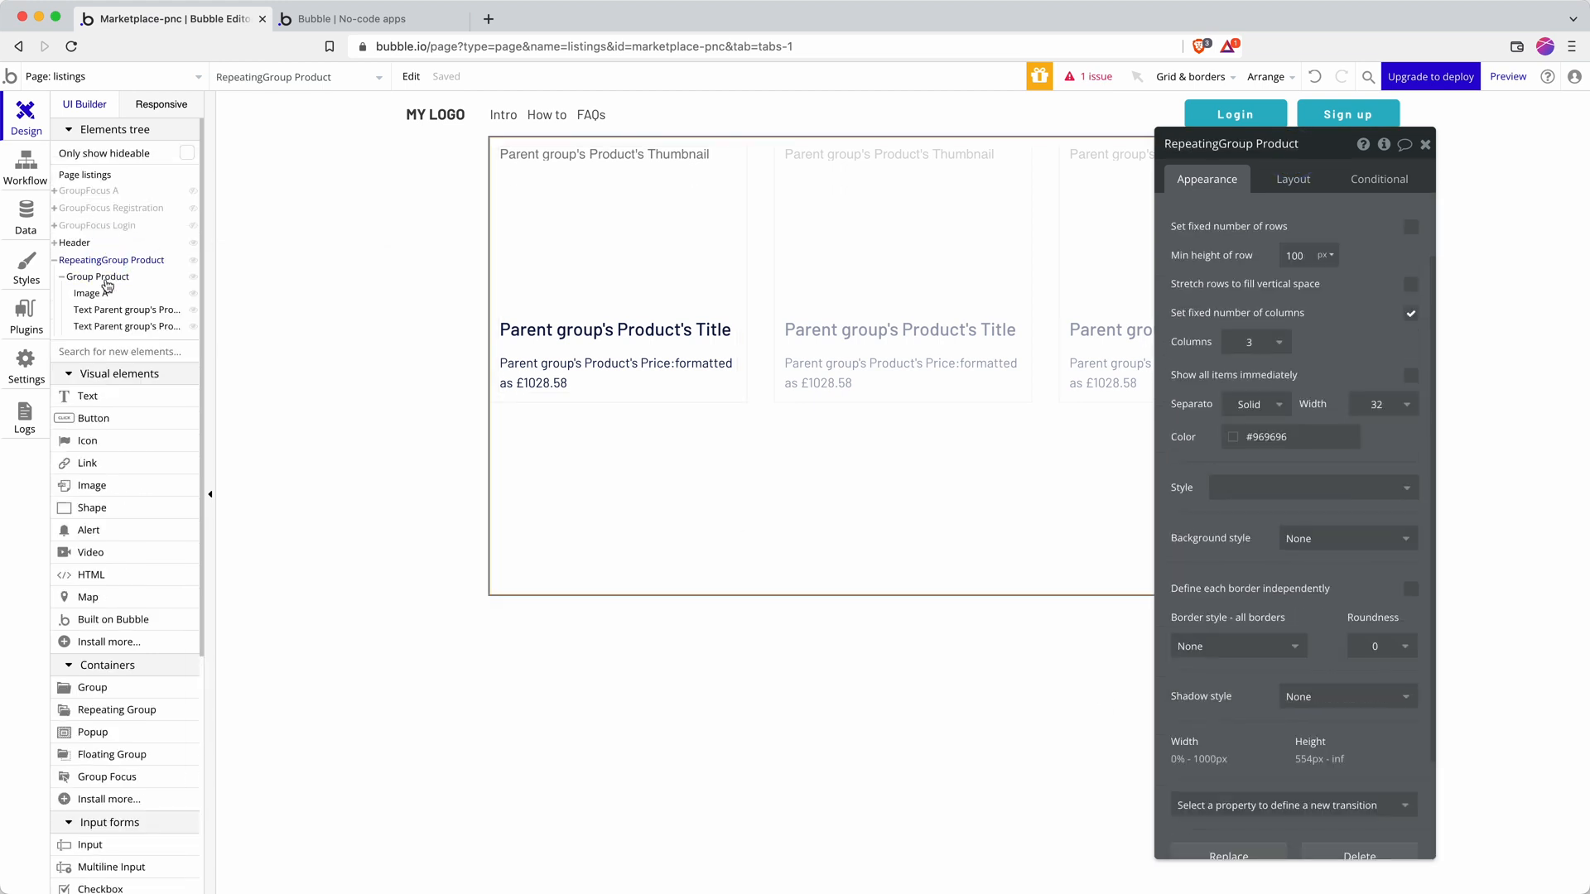
{"action": "left_click", "coordinate": [96, 276]}
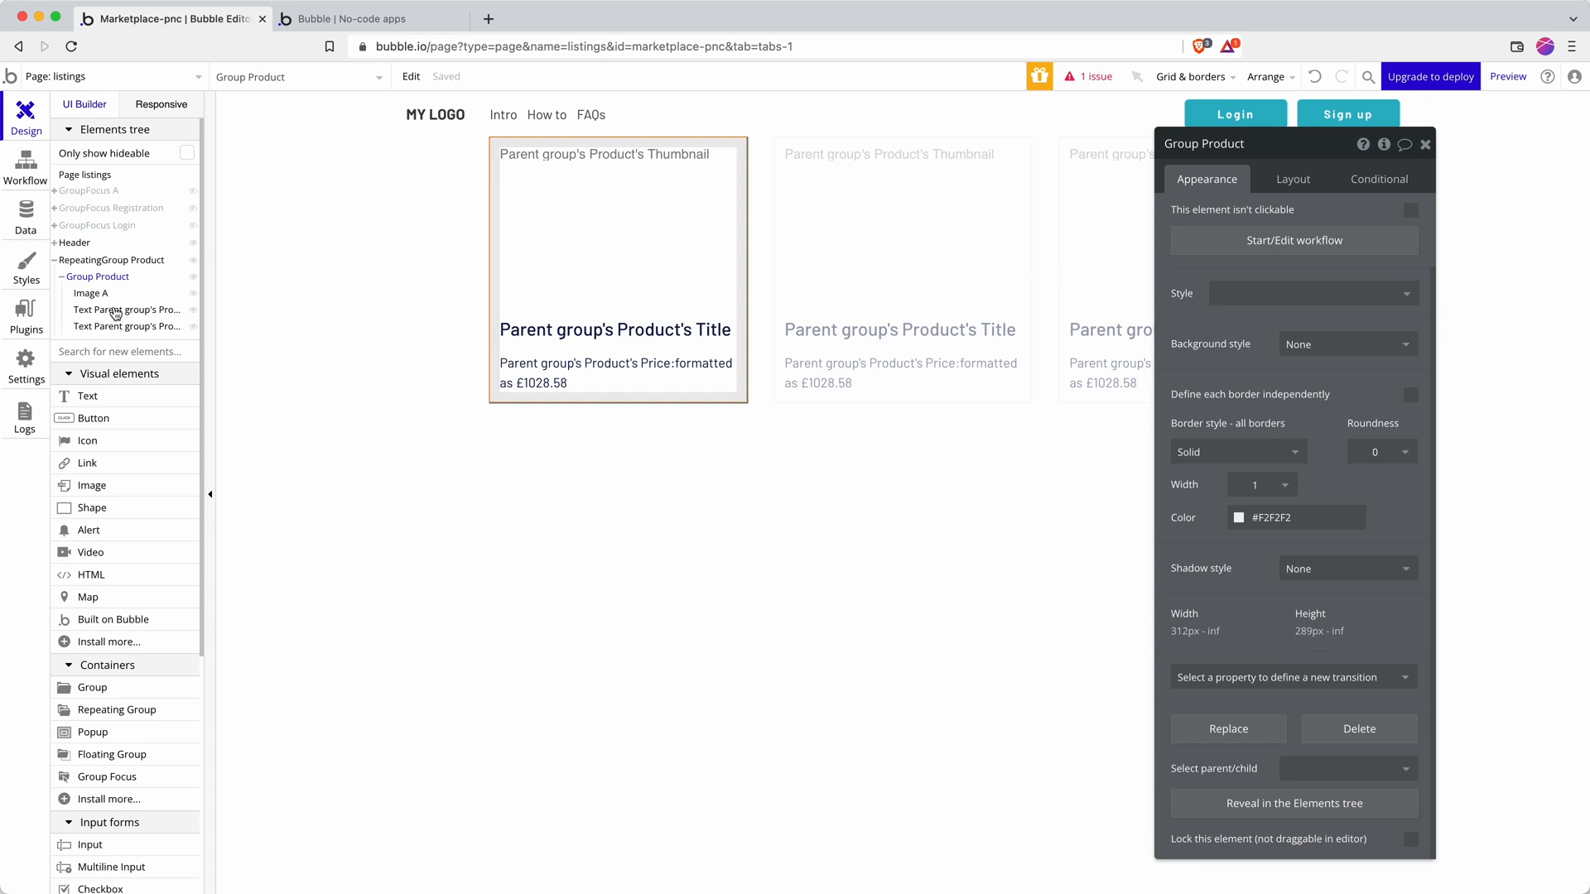
{"action": "left_click", "coordinate": [91, 293]}
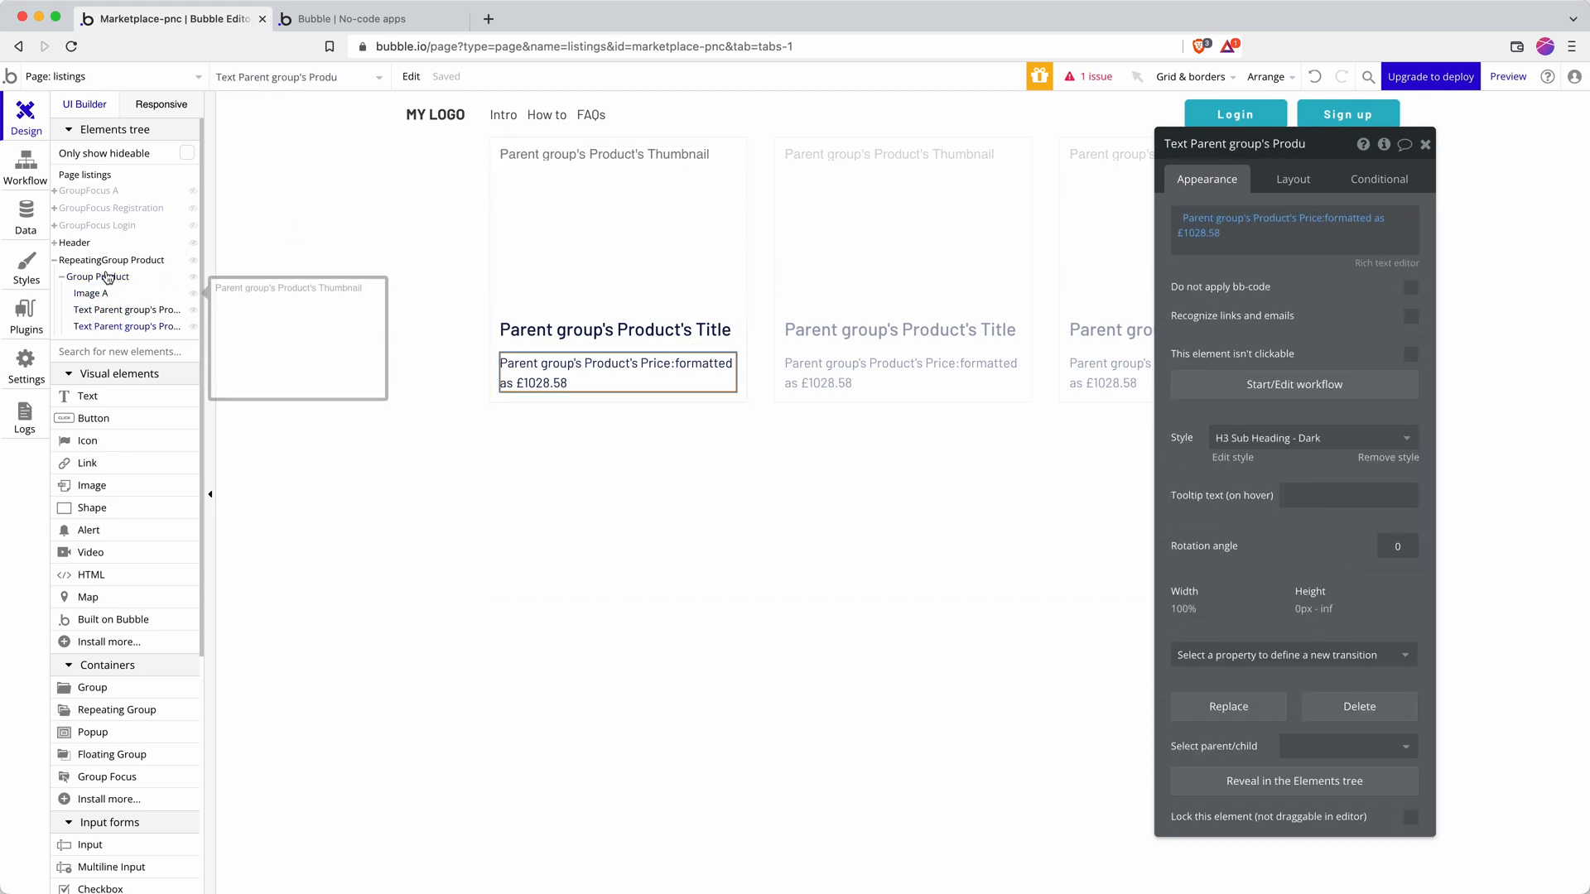
{"action": "left_click", "coordinate": [98, 277]}
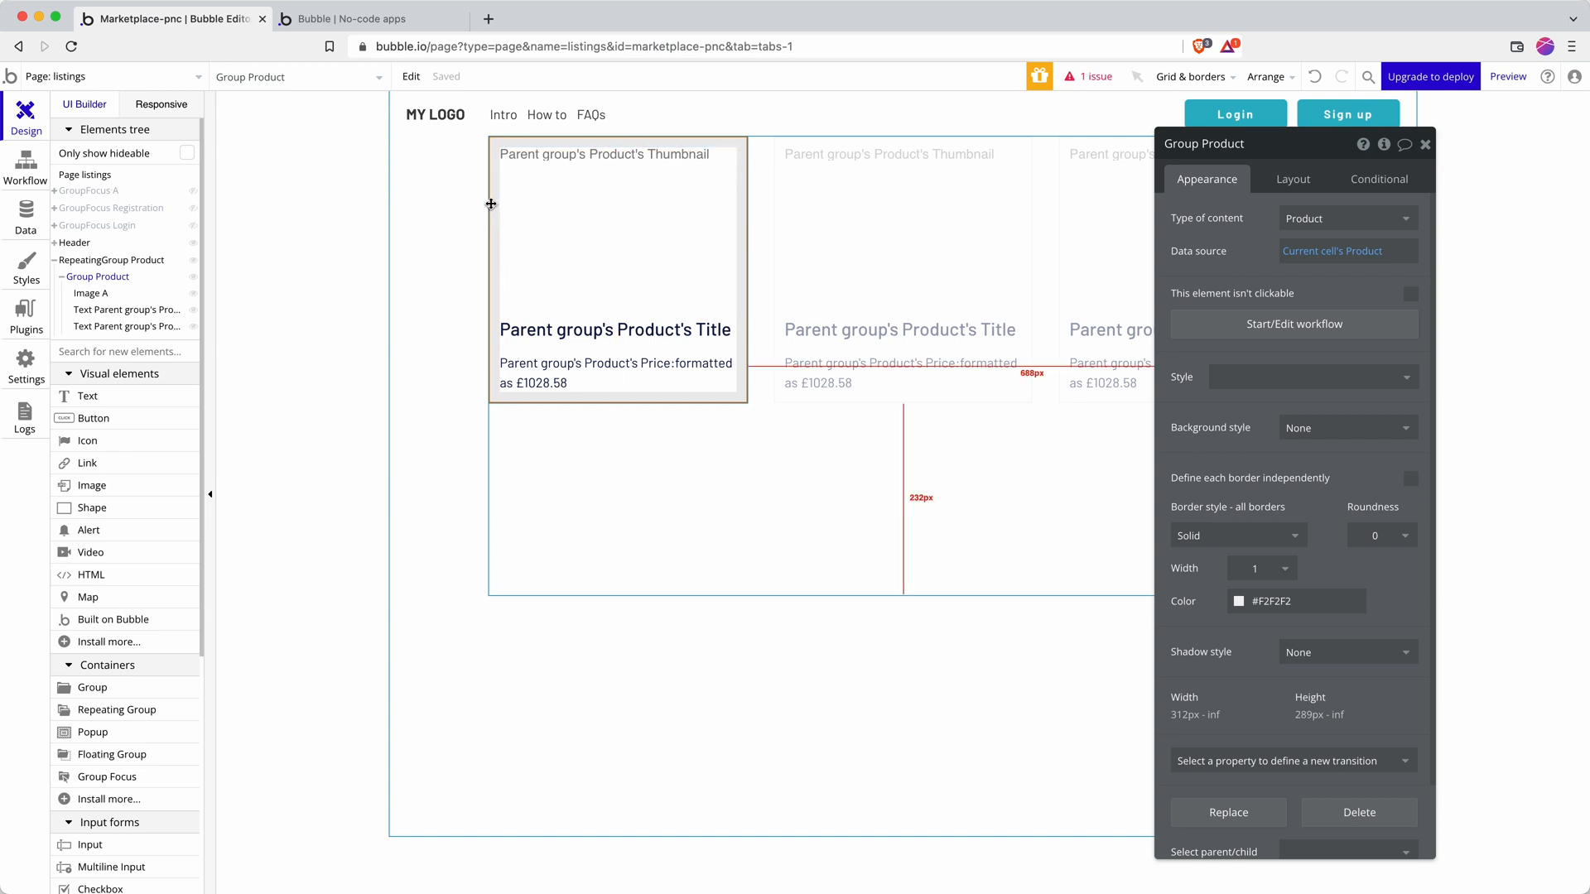
Convert Group Product into a reusable element named 'Product Card' via the Edit menu
{"action": "left_click", "coordinate": [410, 76]}
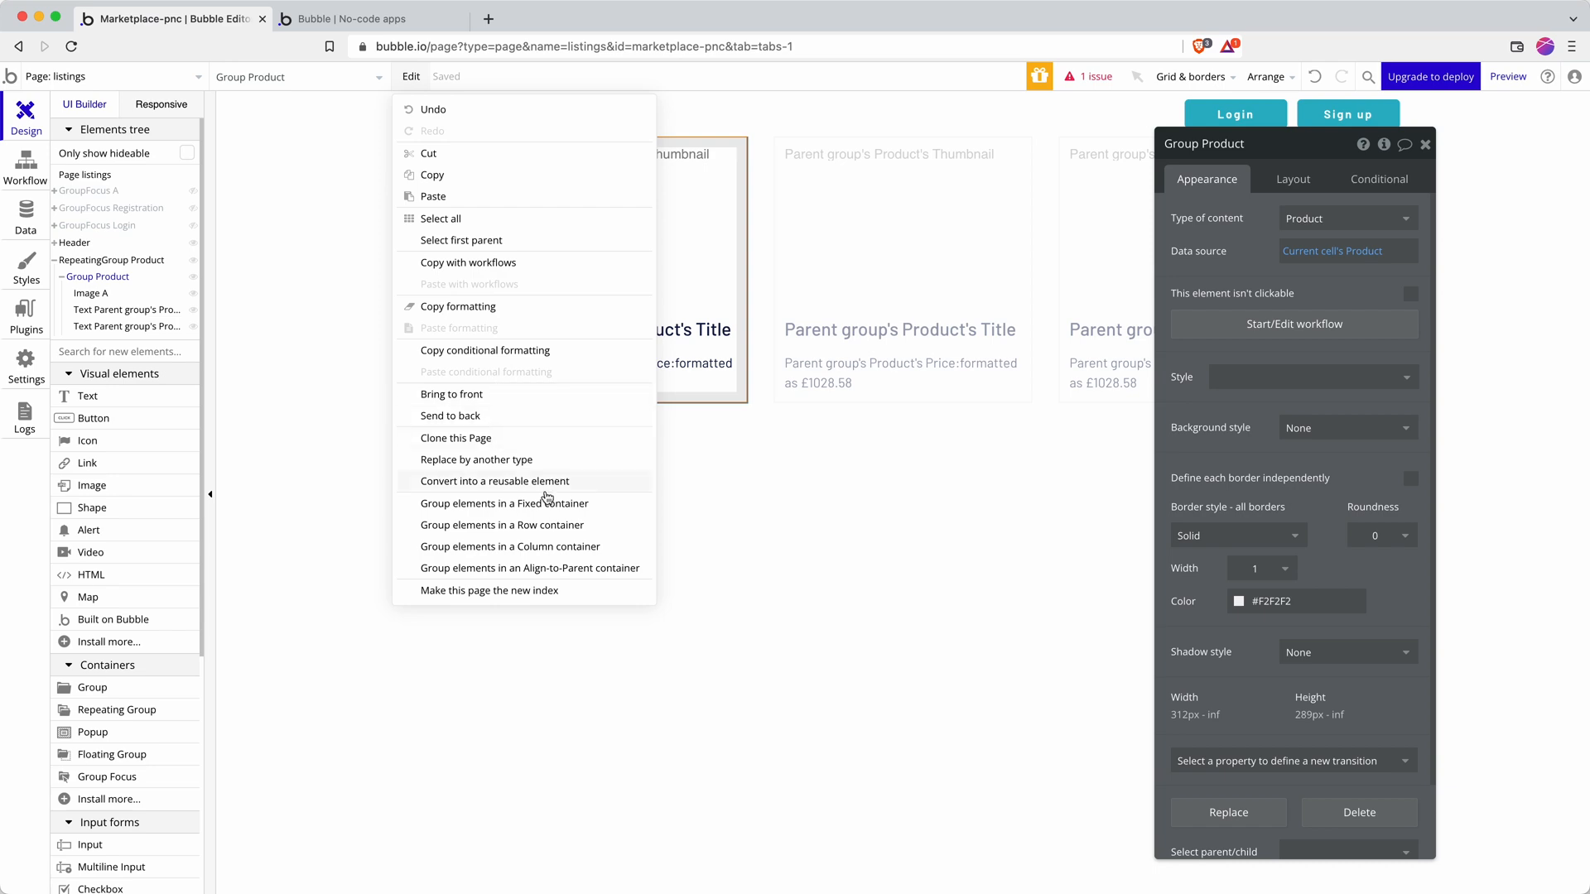
{"action": "mouse_move", "coordinate": [457, 491]}
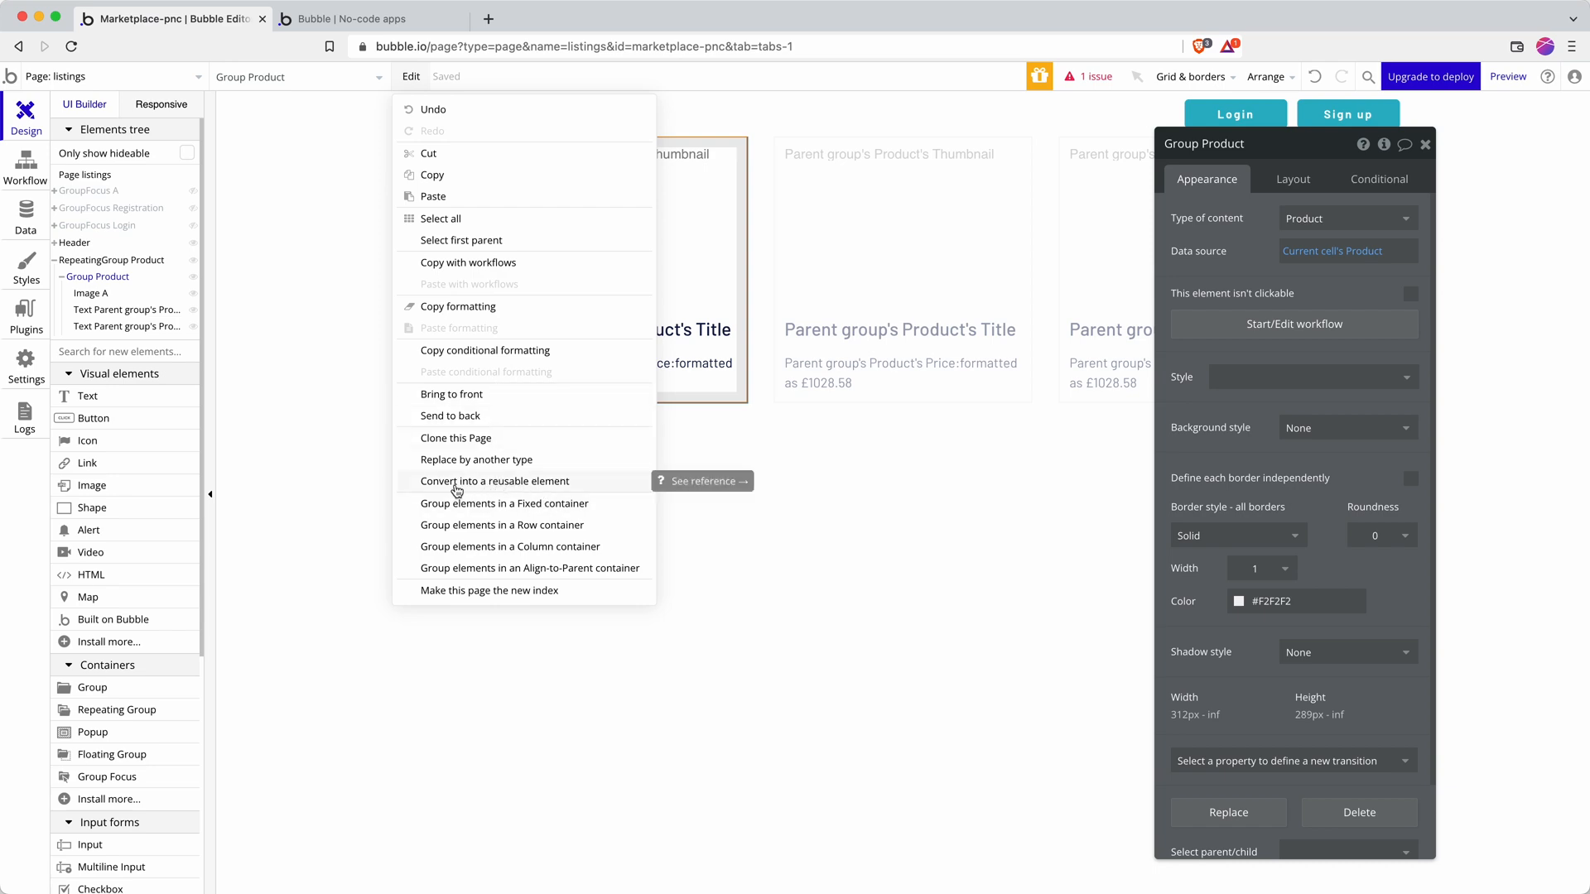
{"action": "left_click", "coordinate": [482, 480]}
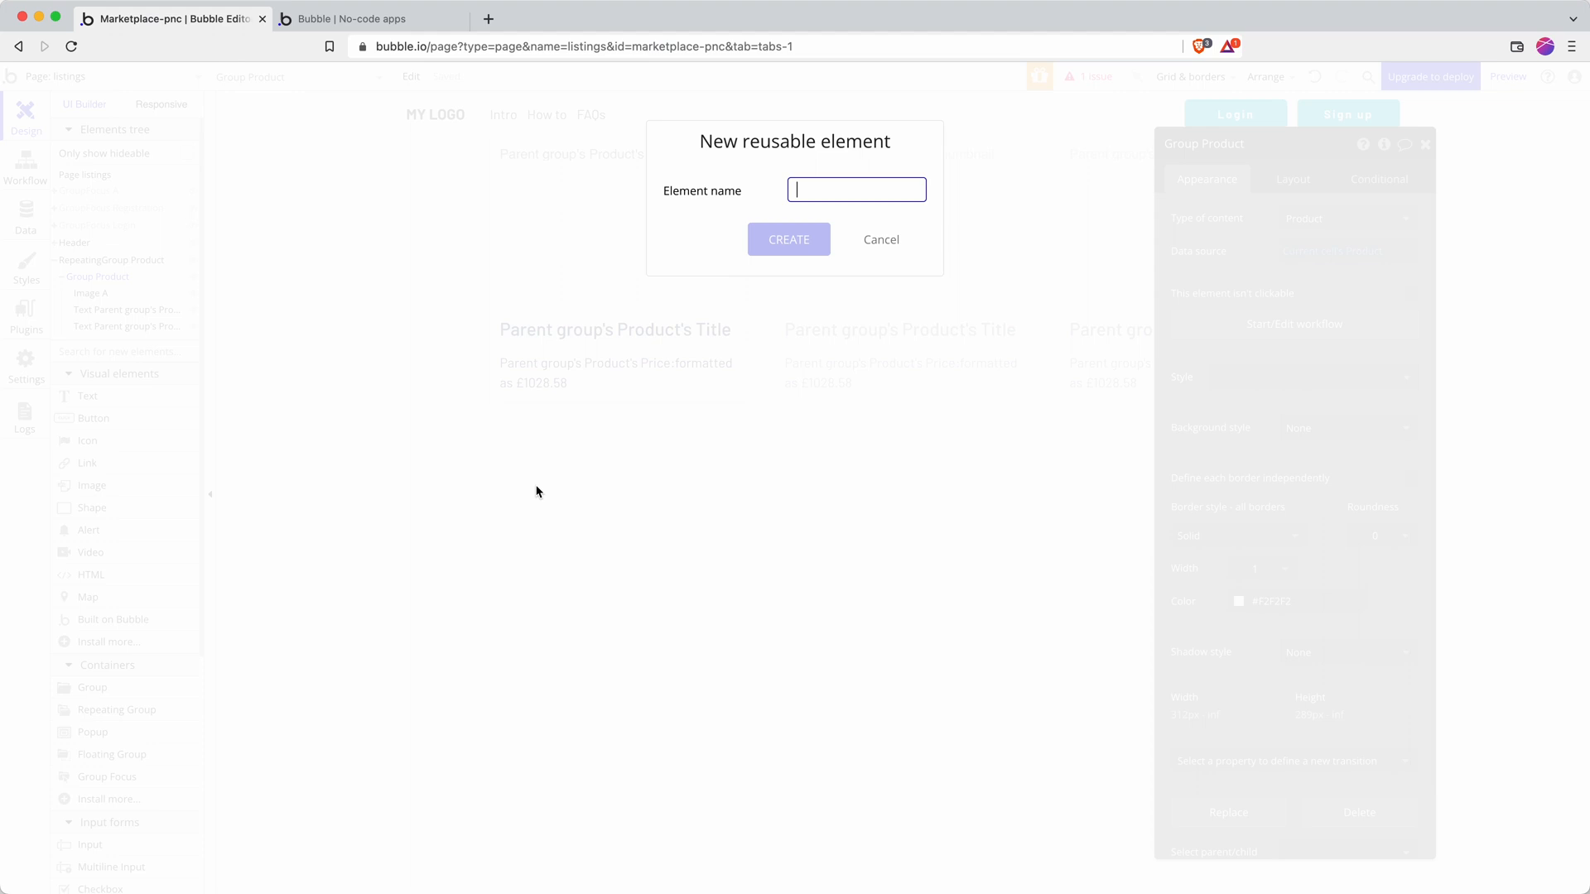
{"action": "type", "text": "P"}
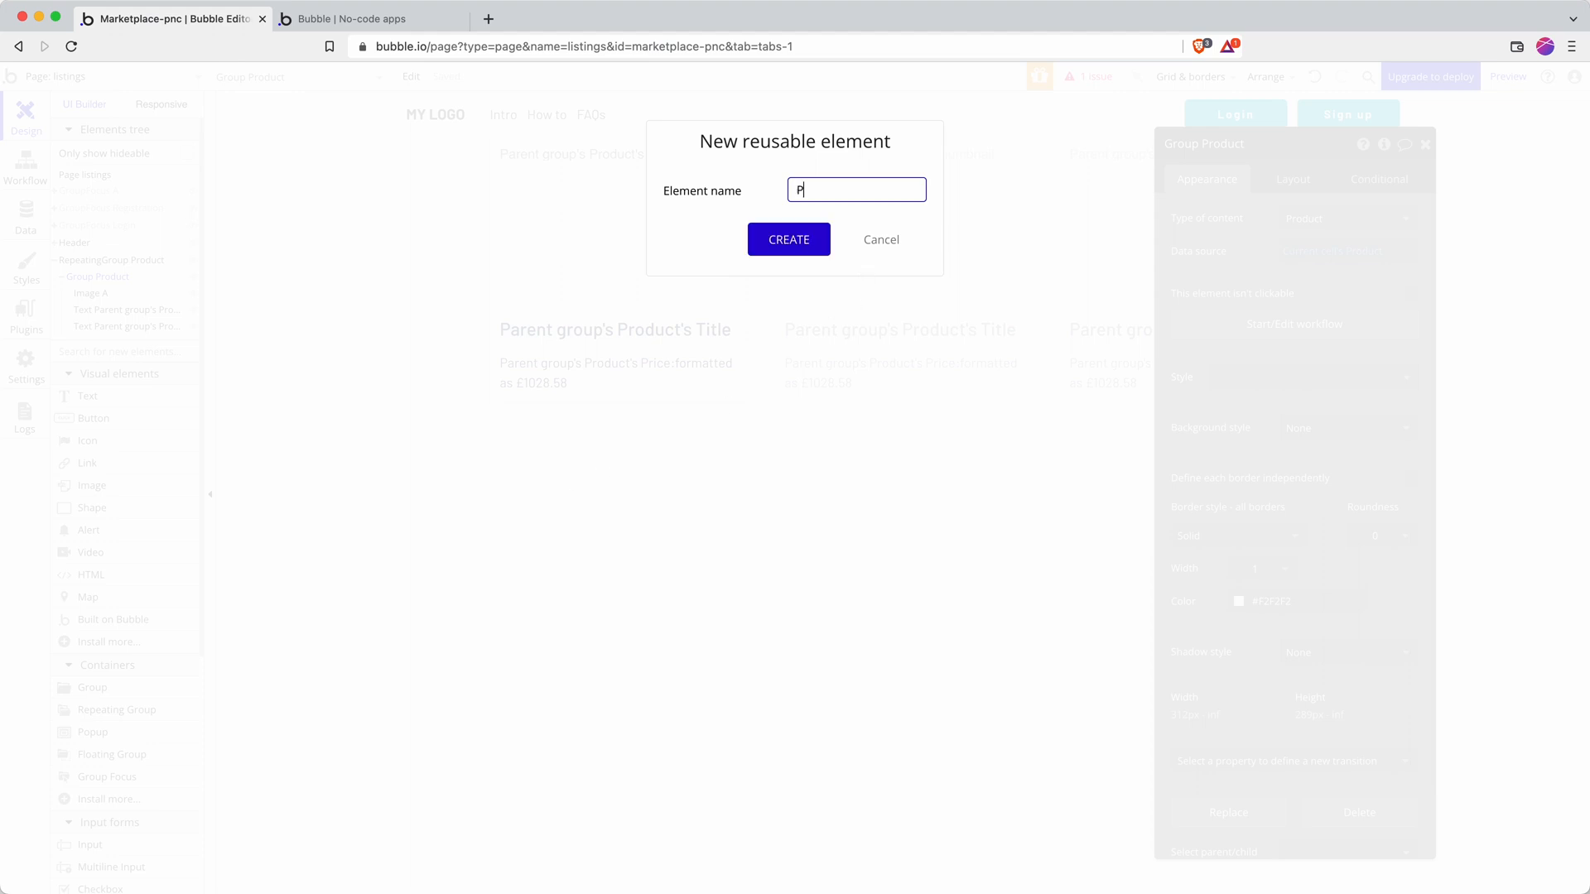
{"action": "type", "text": "roduct C"}
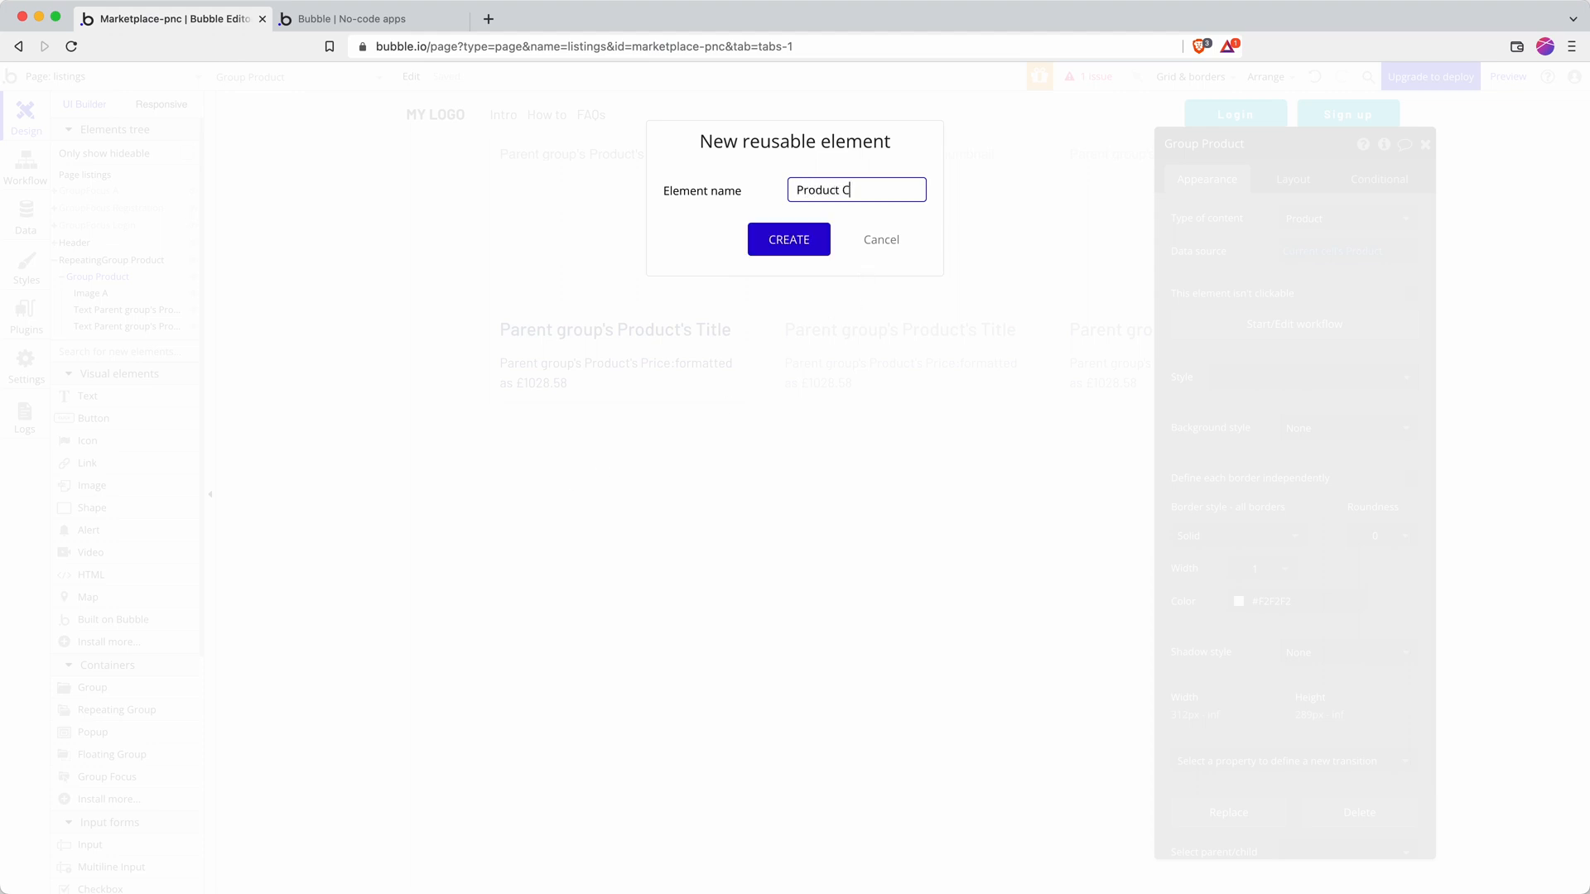
{"action": "type", "text": "ar"}
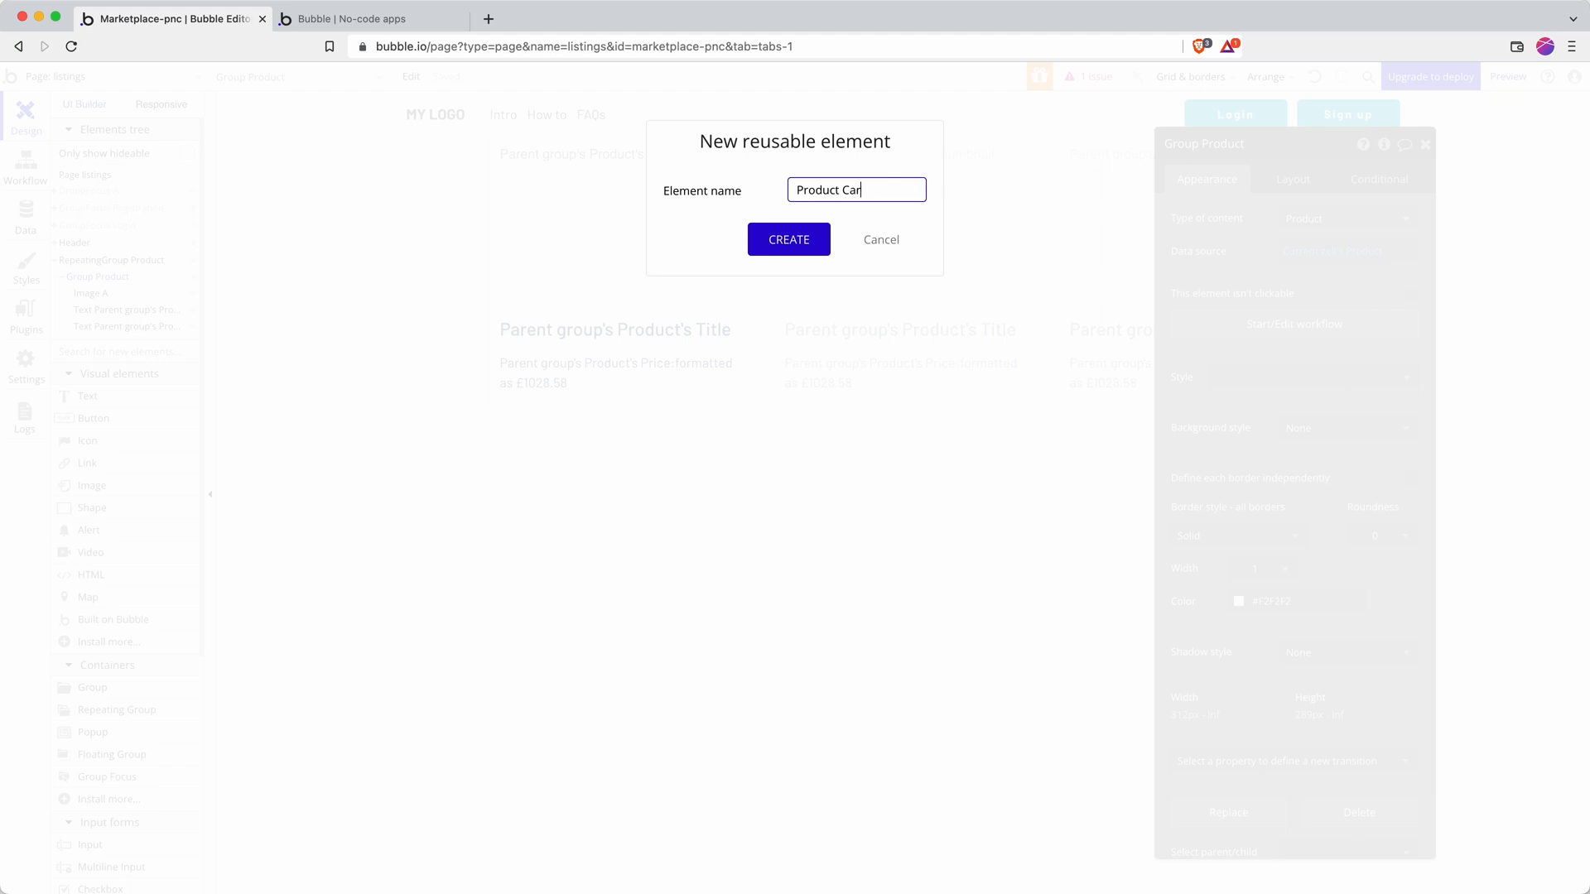
{"action": "left_click", "coordinate": [788, 239]}
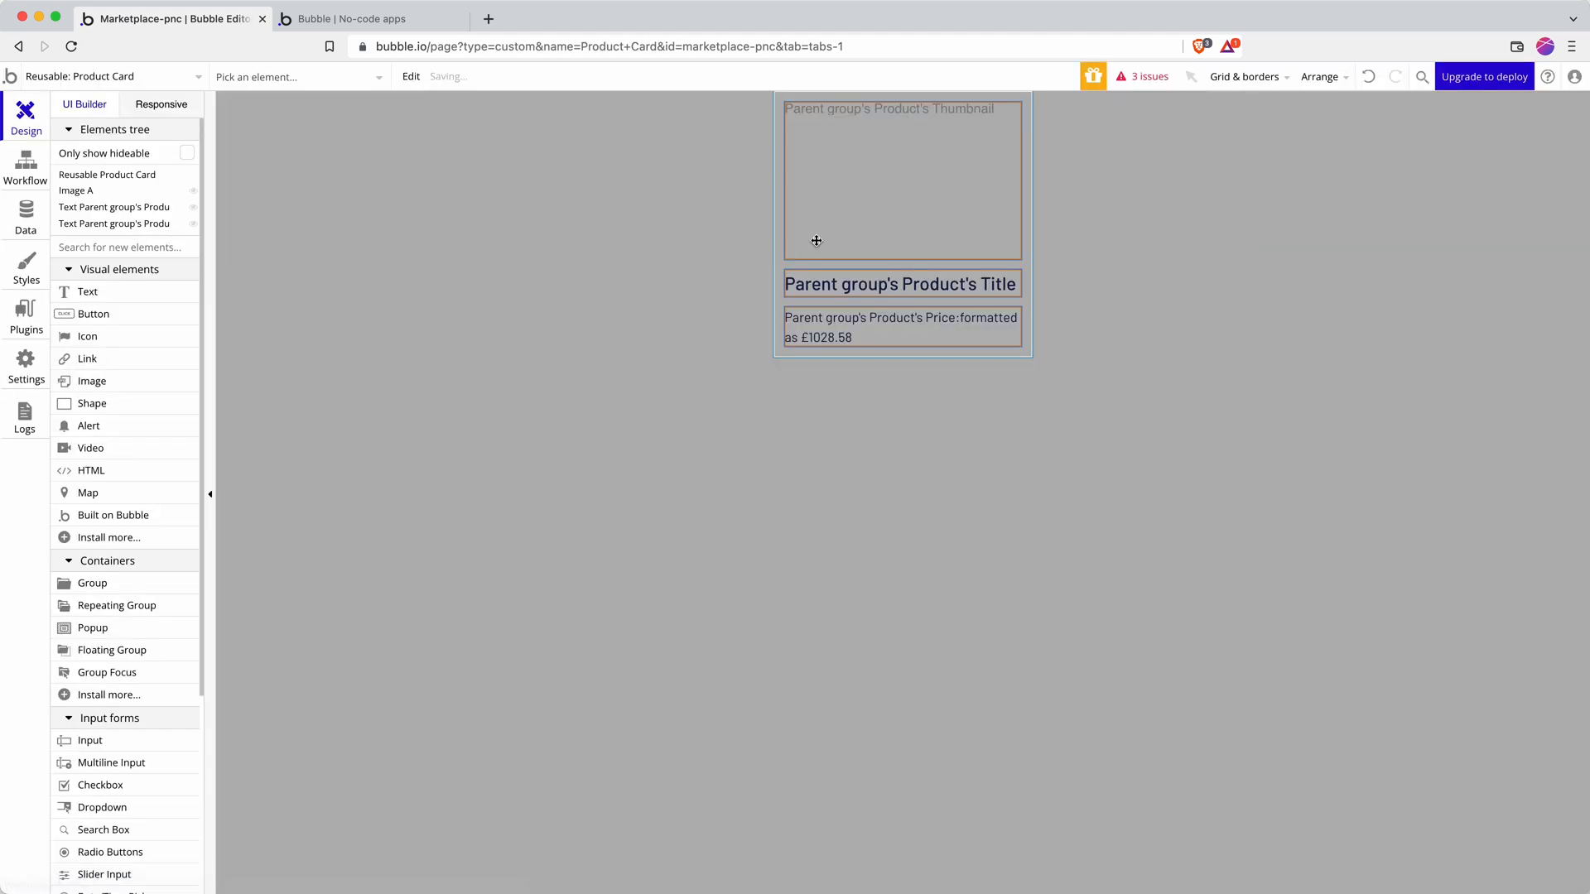
Show the Product Card root's content type Product, then return to listings and select the thumbnail image
{"action": "left_click", "coordinate": [113, 76]}
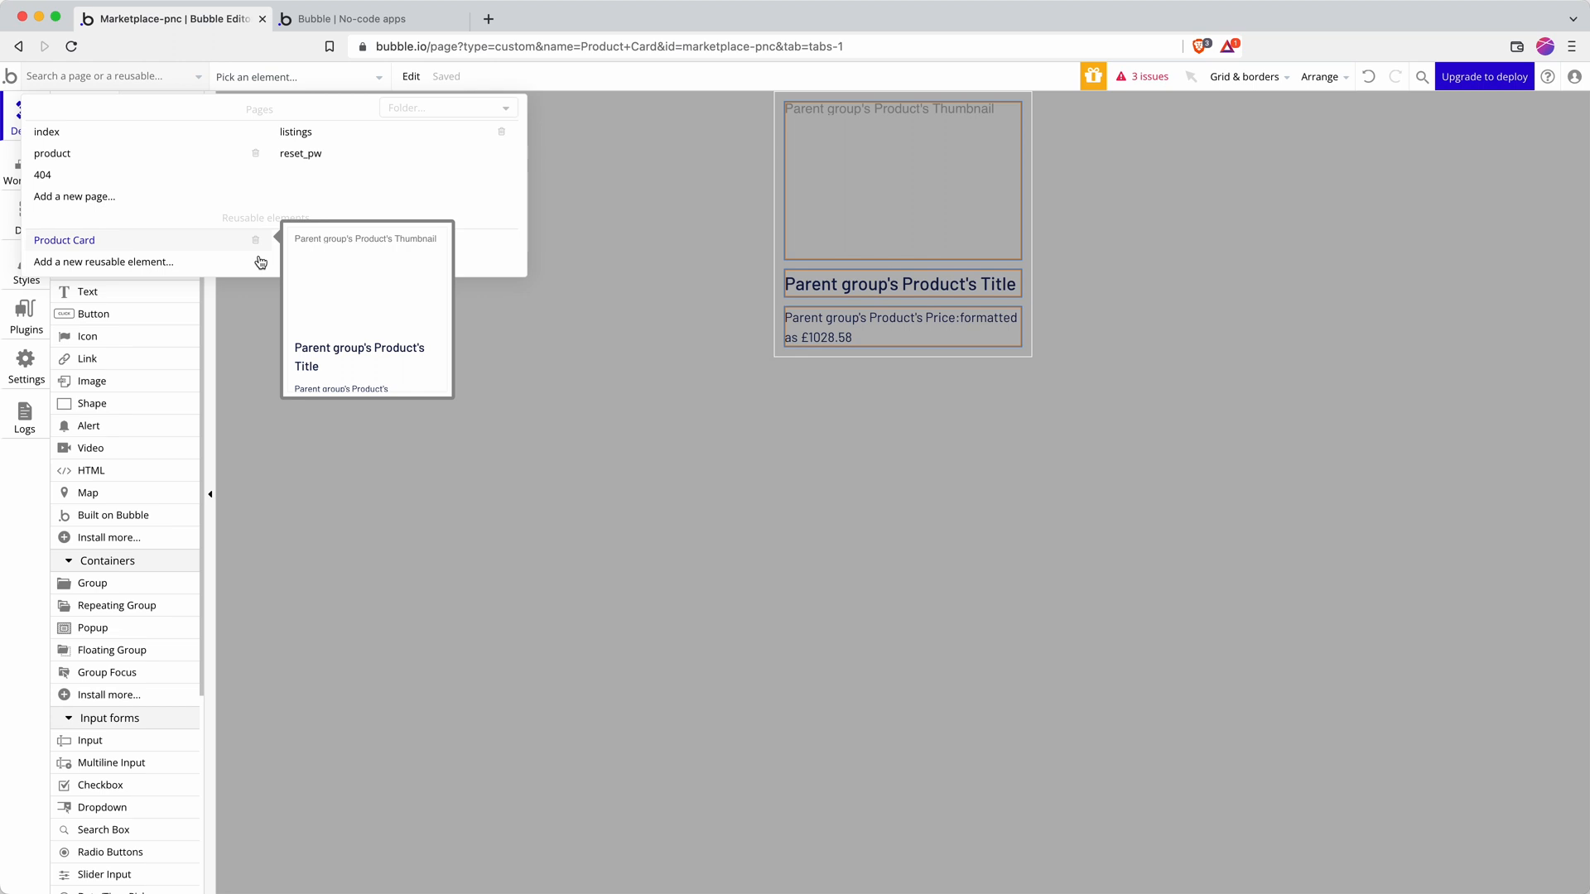
{"action": "mouse_move", "coordinate": [917, 424]}
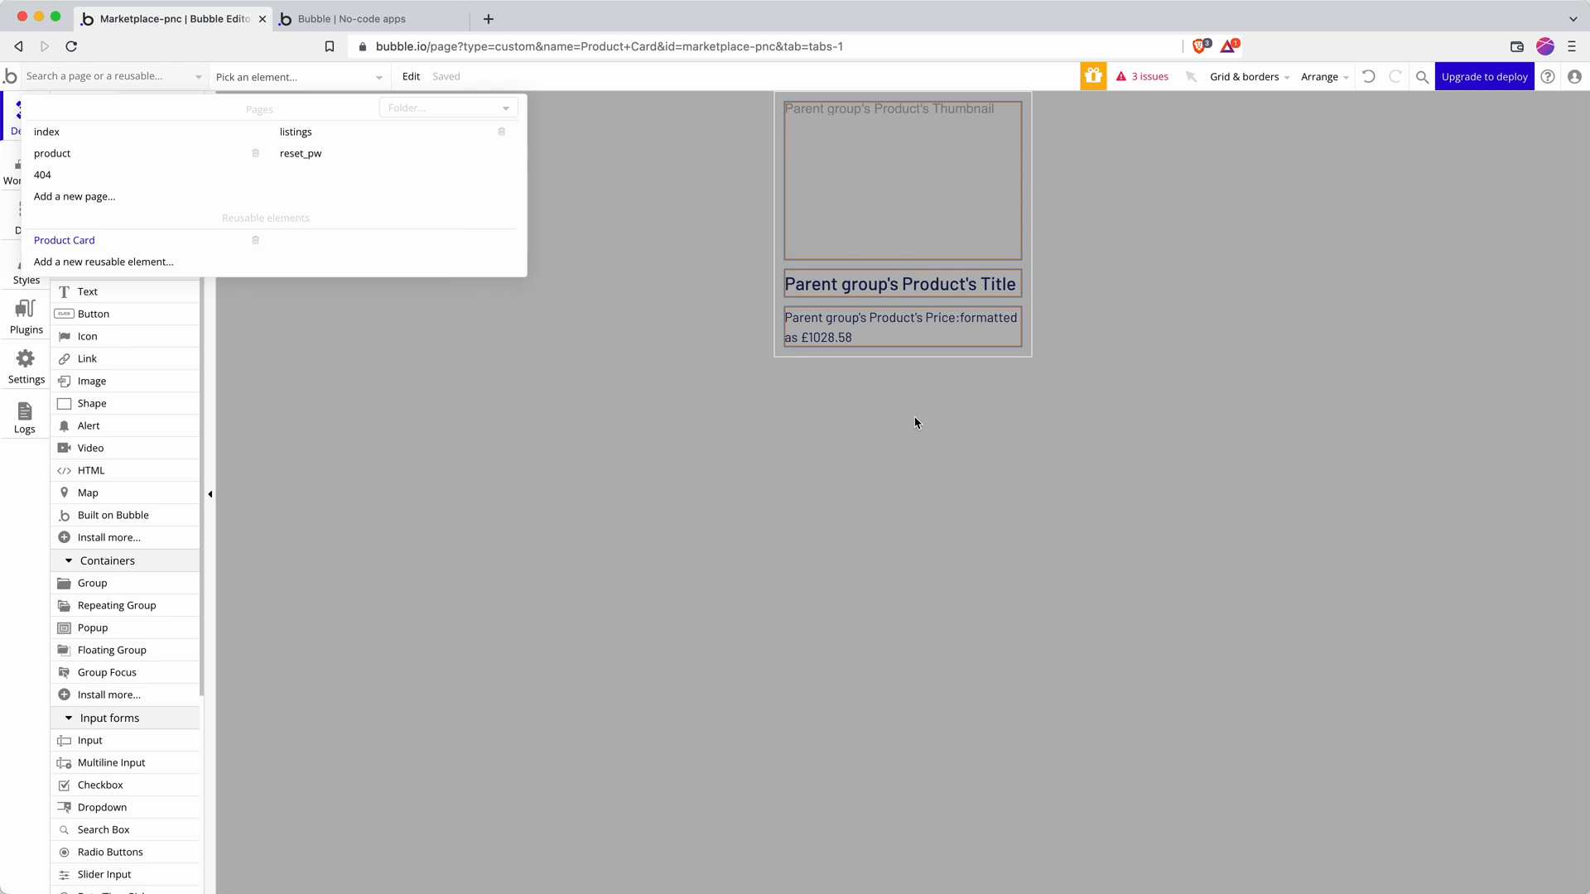
{"action": "left_click", "coordinate": [63, 240]}
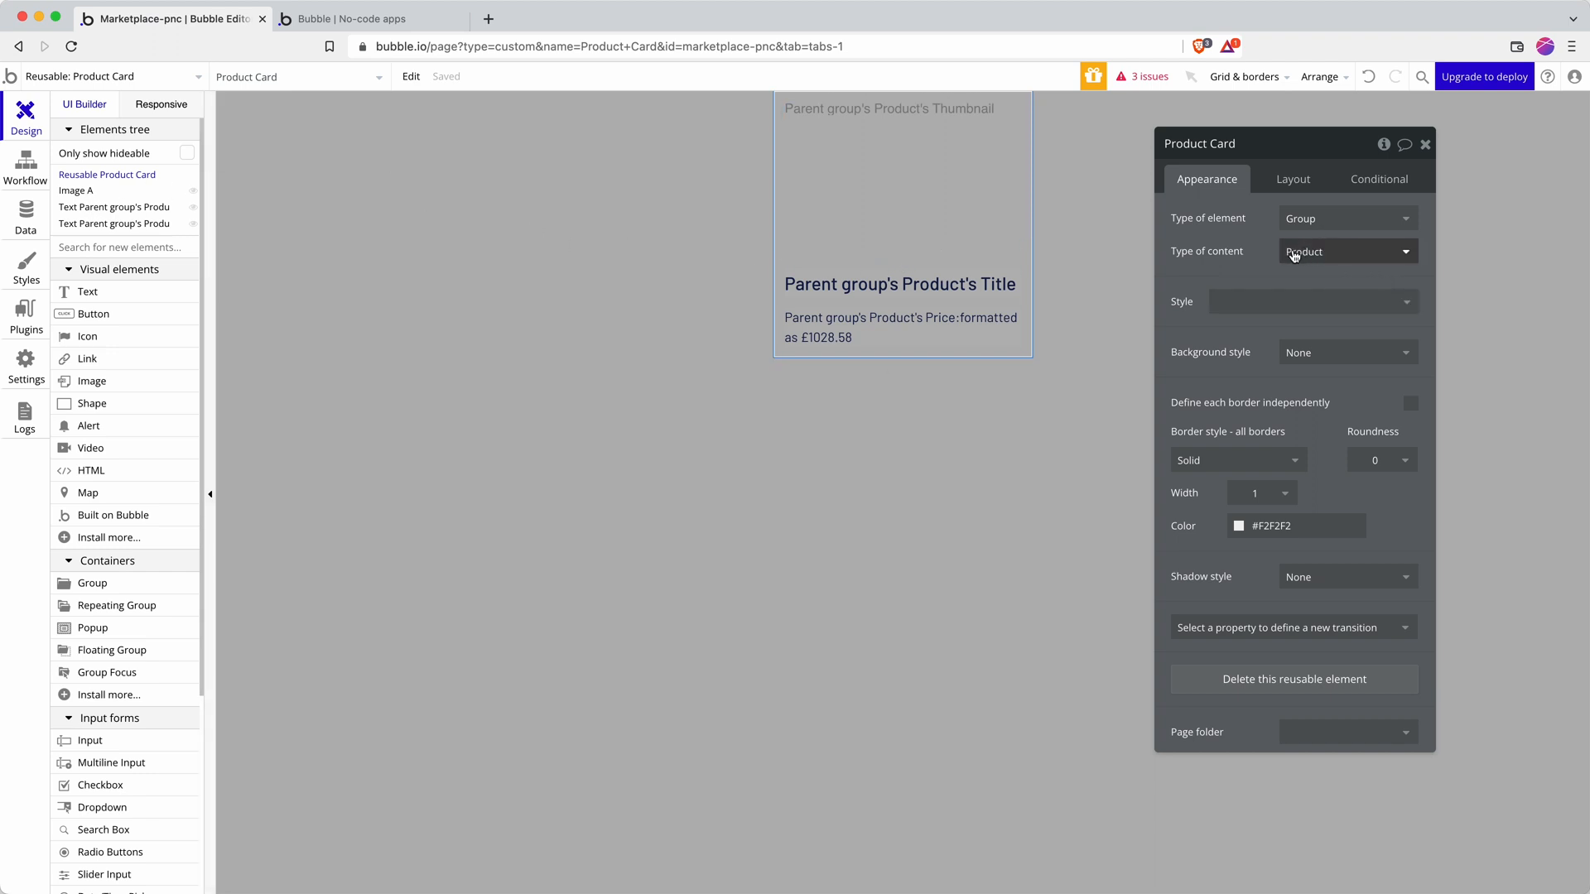
{"action": "mouse_move", "coordinate": [1308, 257]}
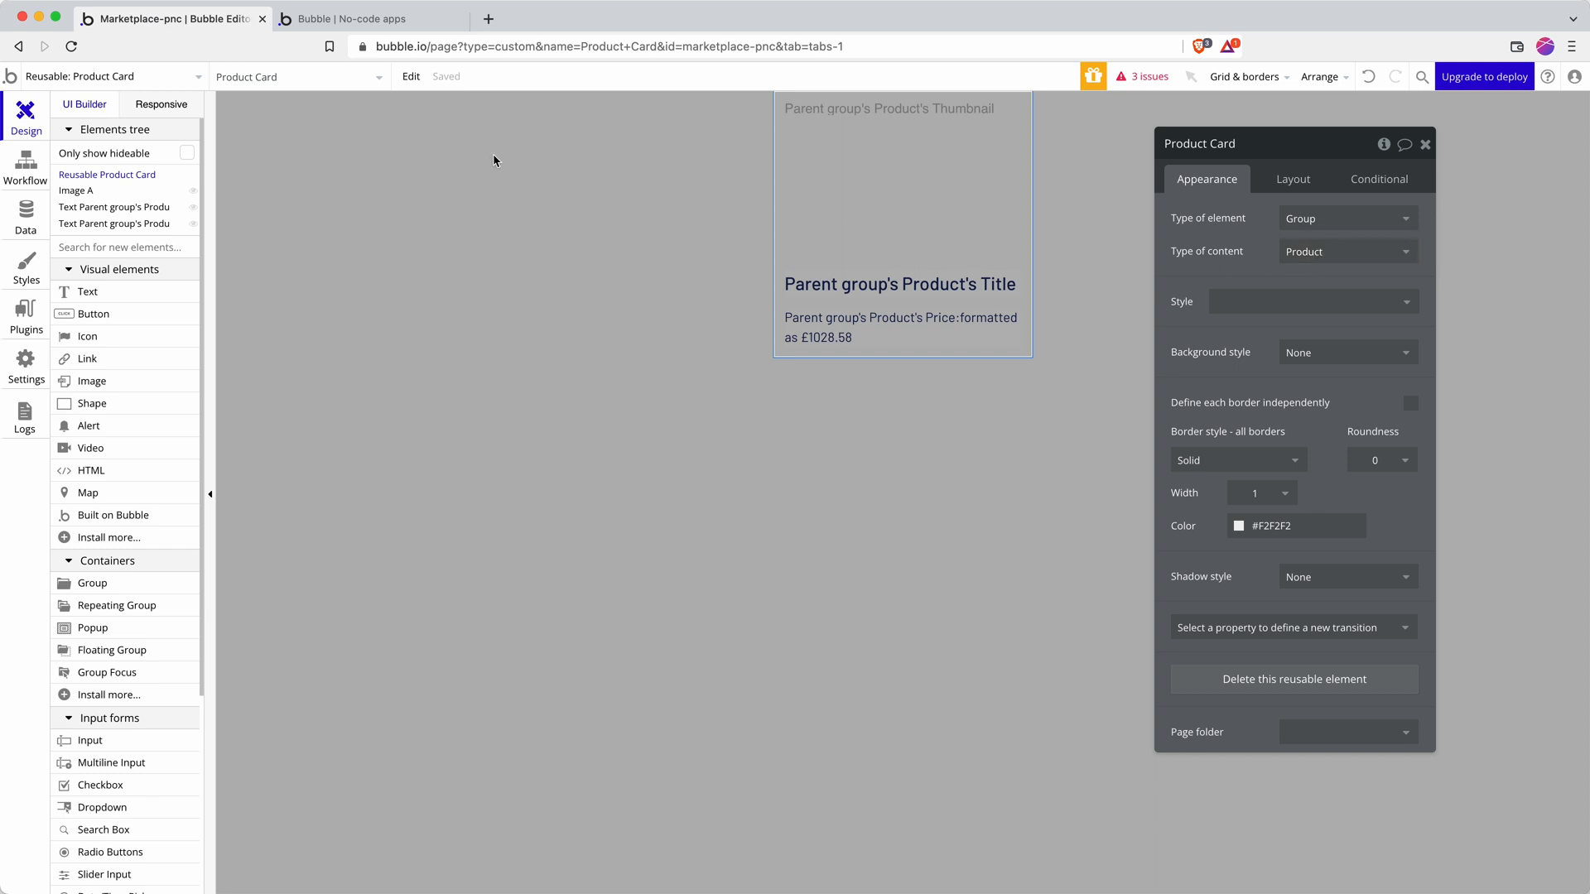
{"action": "left_click", "coordinate": [112, 76]}
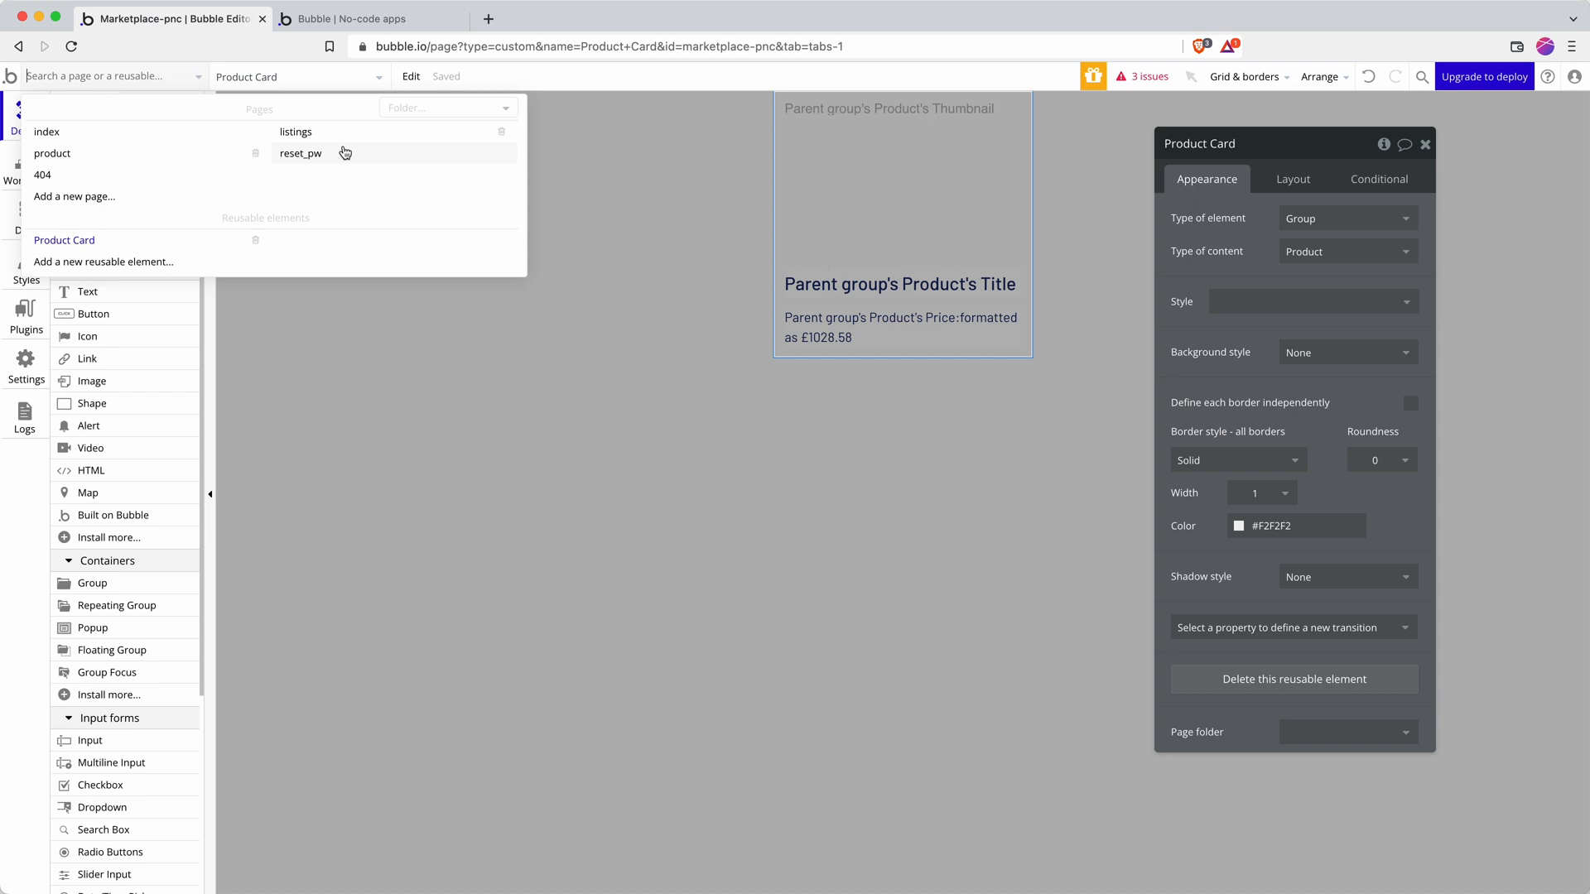
{"action": "left_click", "coordinate": [294, 132]}
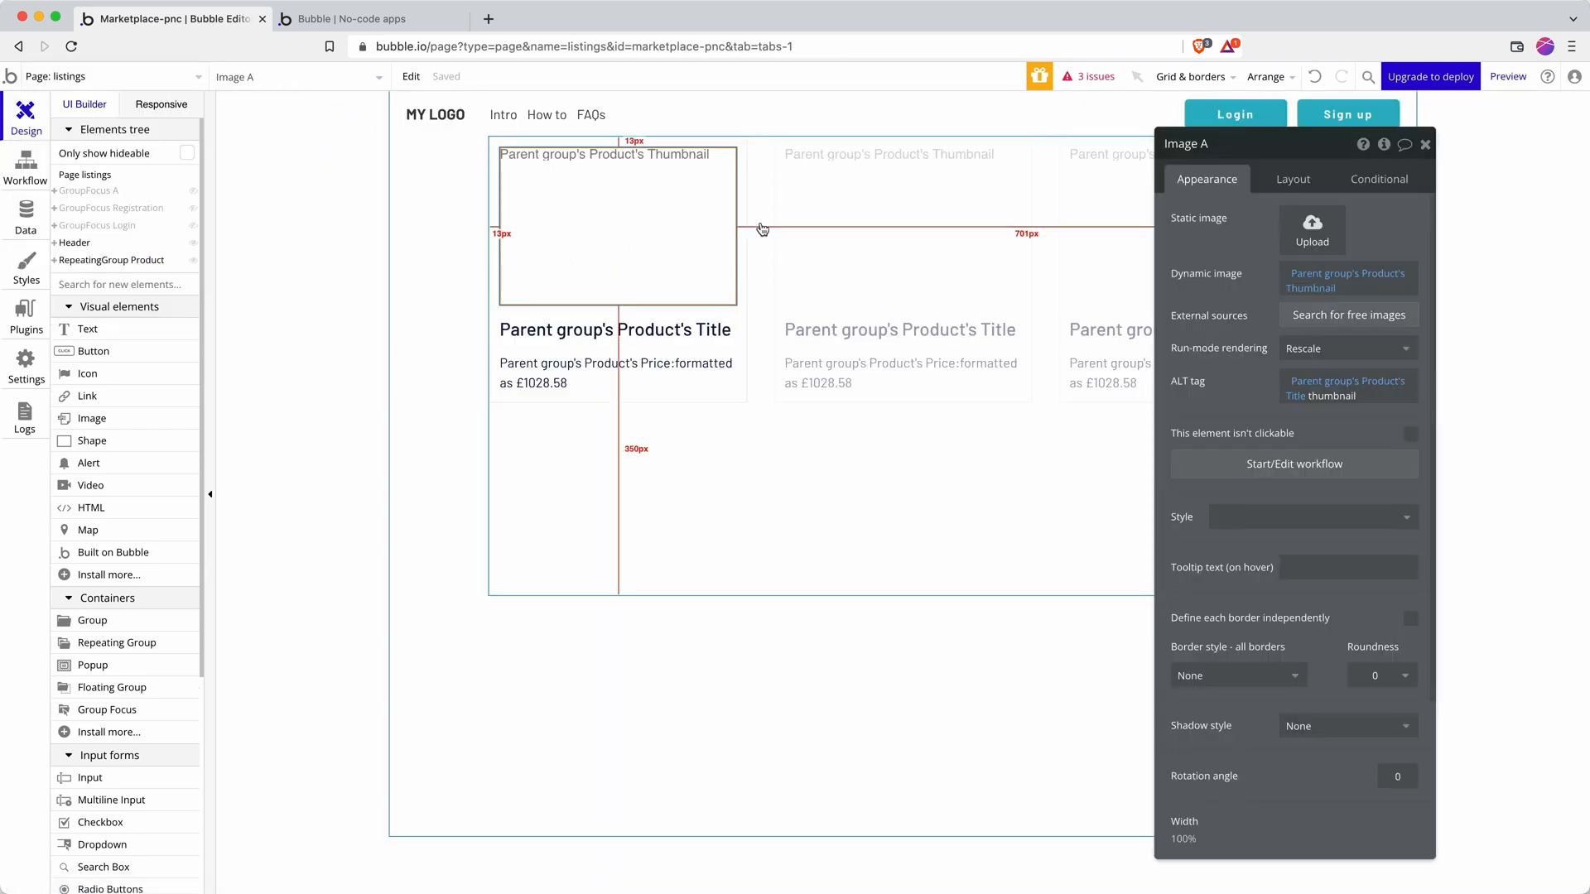
Select the product card group in the listings repeating group and preview the listings page
{"action": "left_click", "coordinate": [615, 330]}
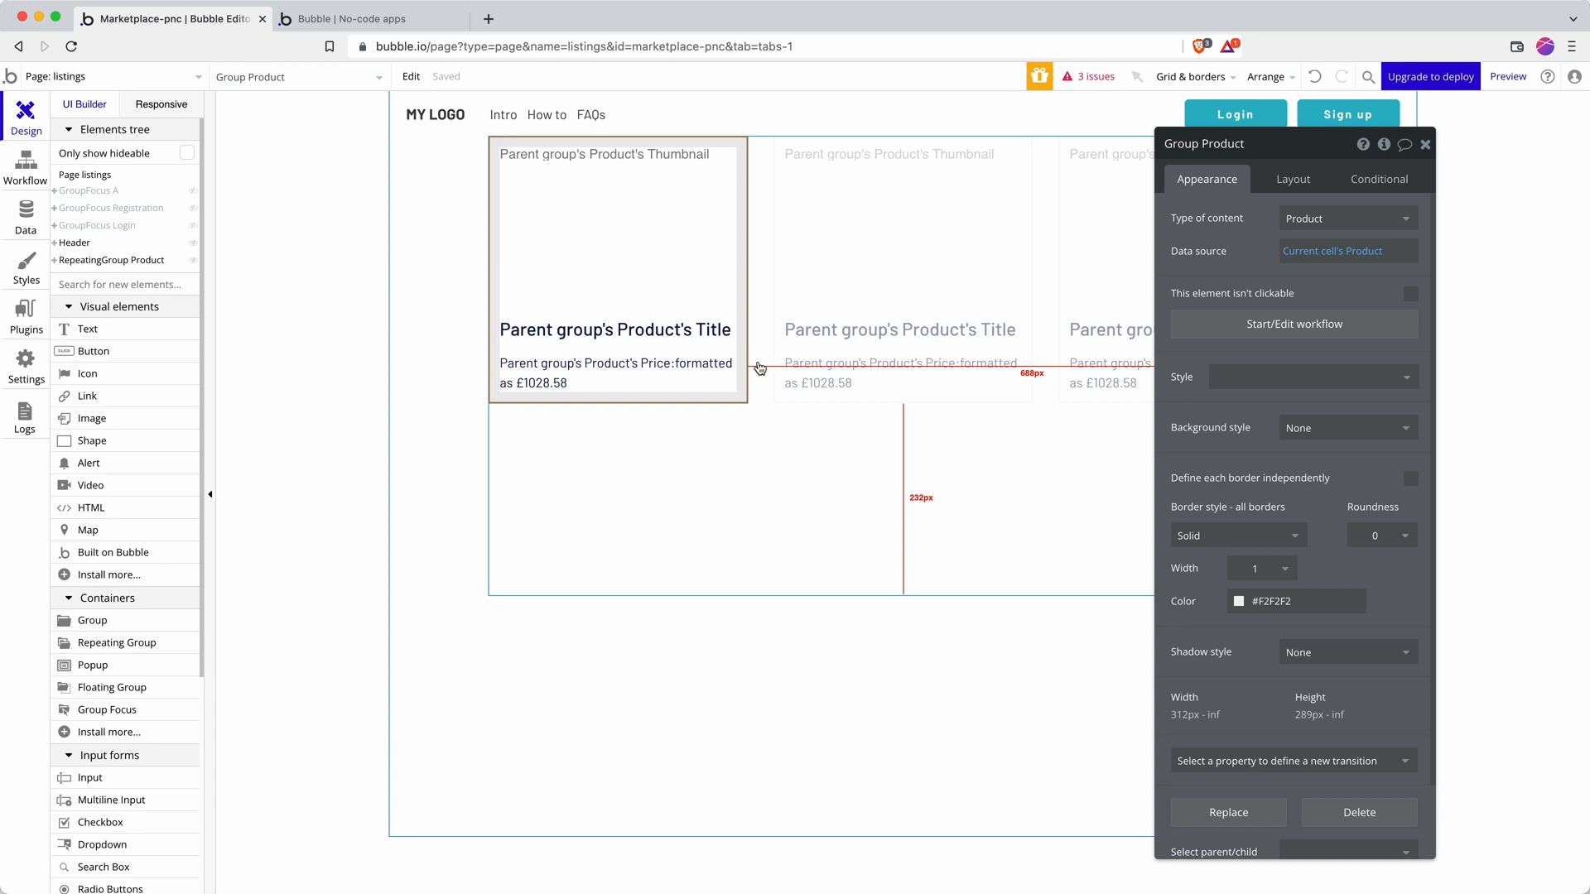
{"action": "mouse_move", "coordinate": [752, 362]}
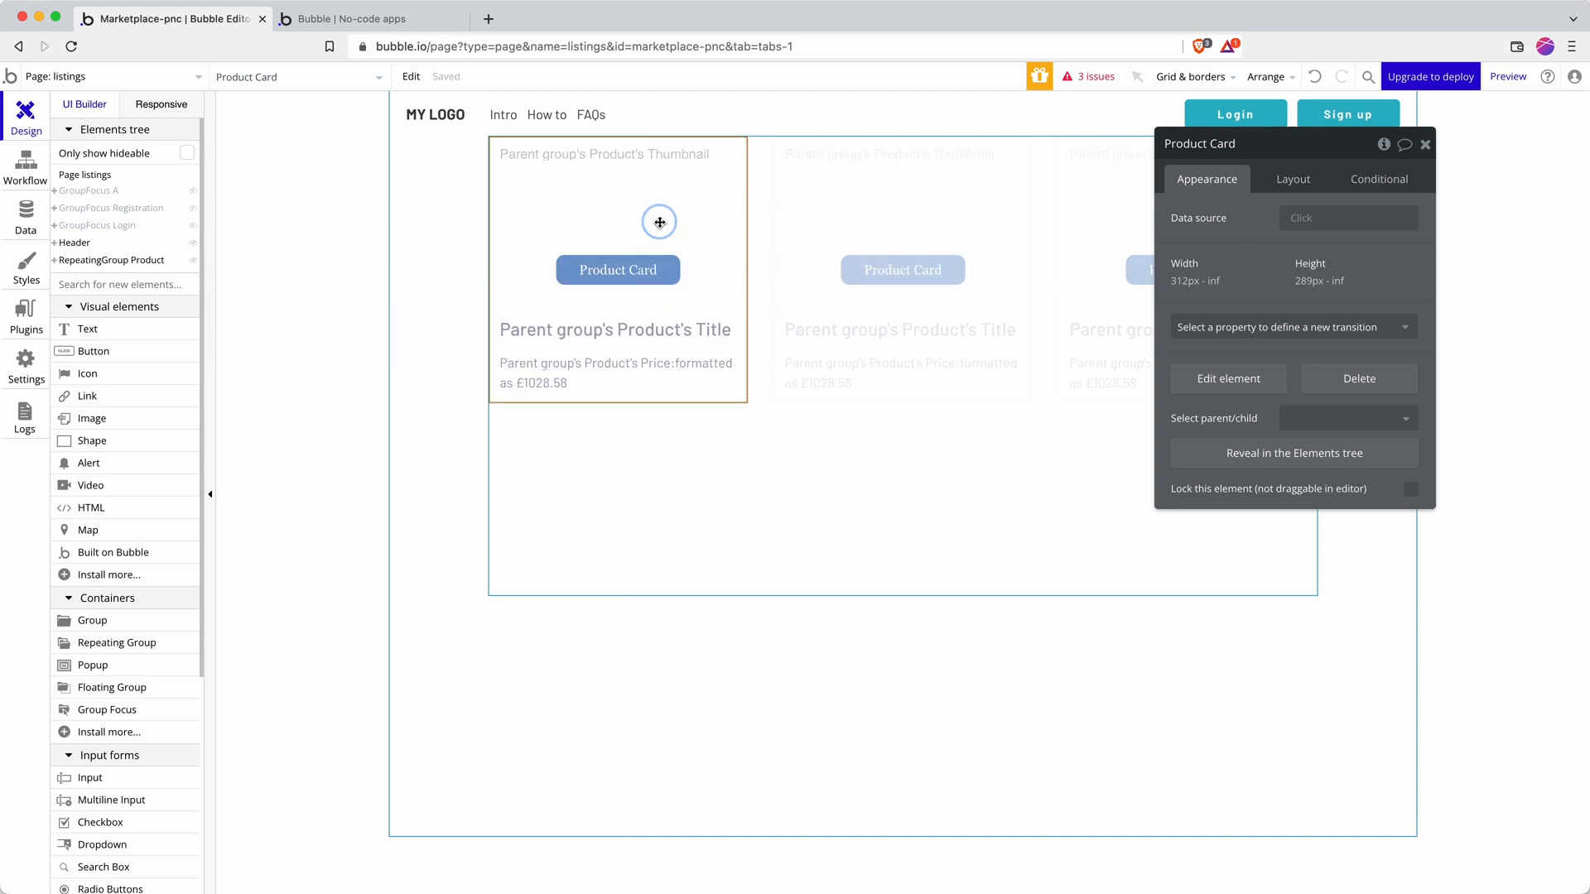
{"action": "mouse_move", "coordinate": [705, 285]}
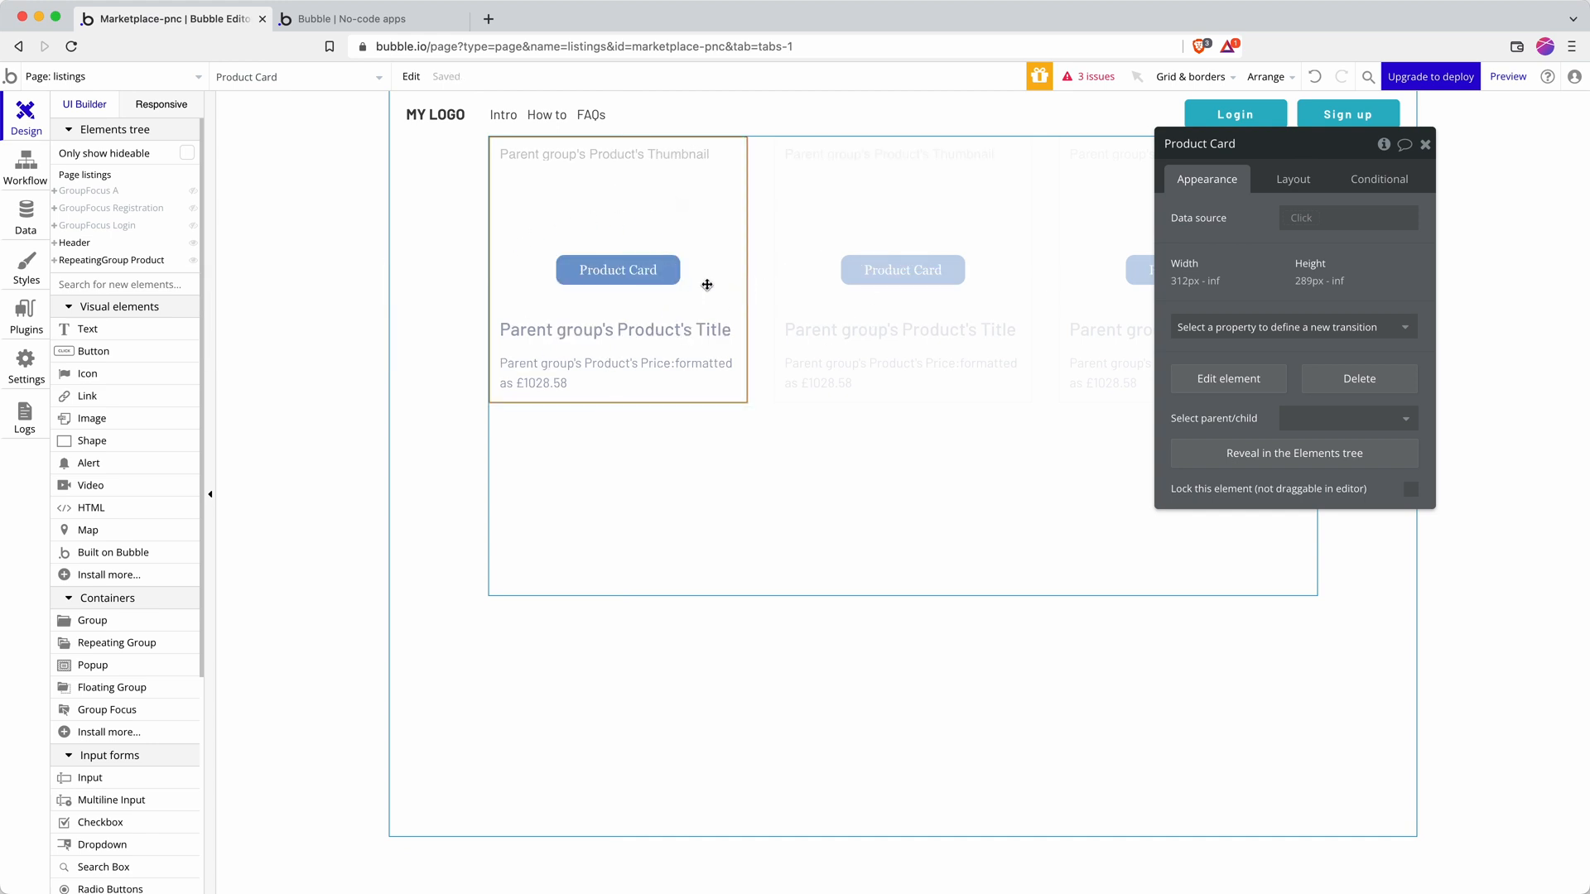
{"action": "left_click", "coordinate": [1510, 76]}
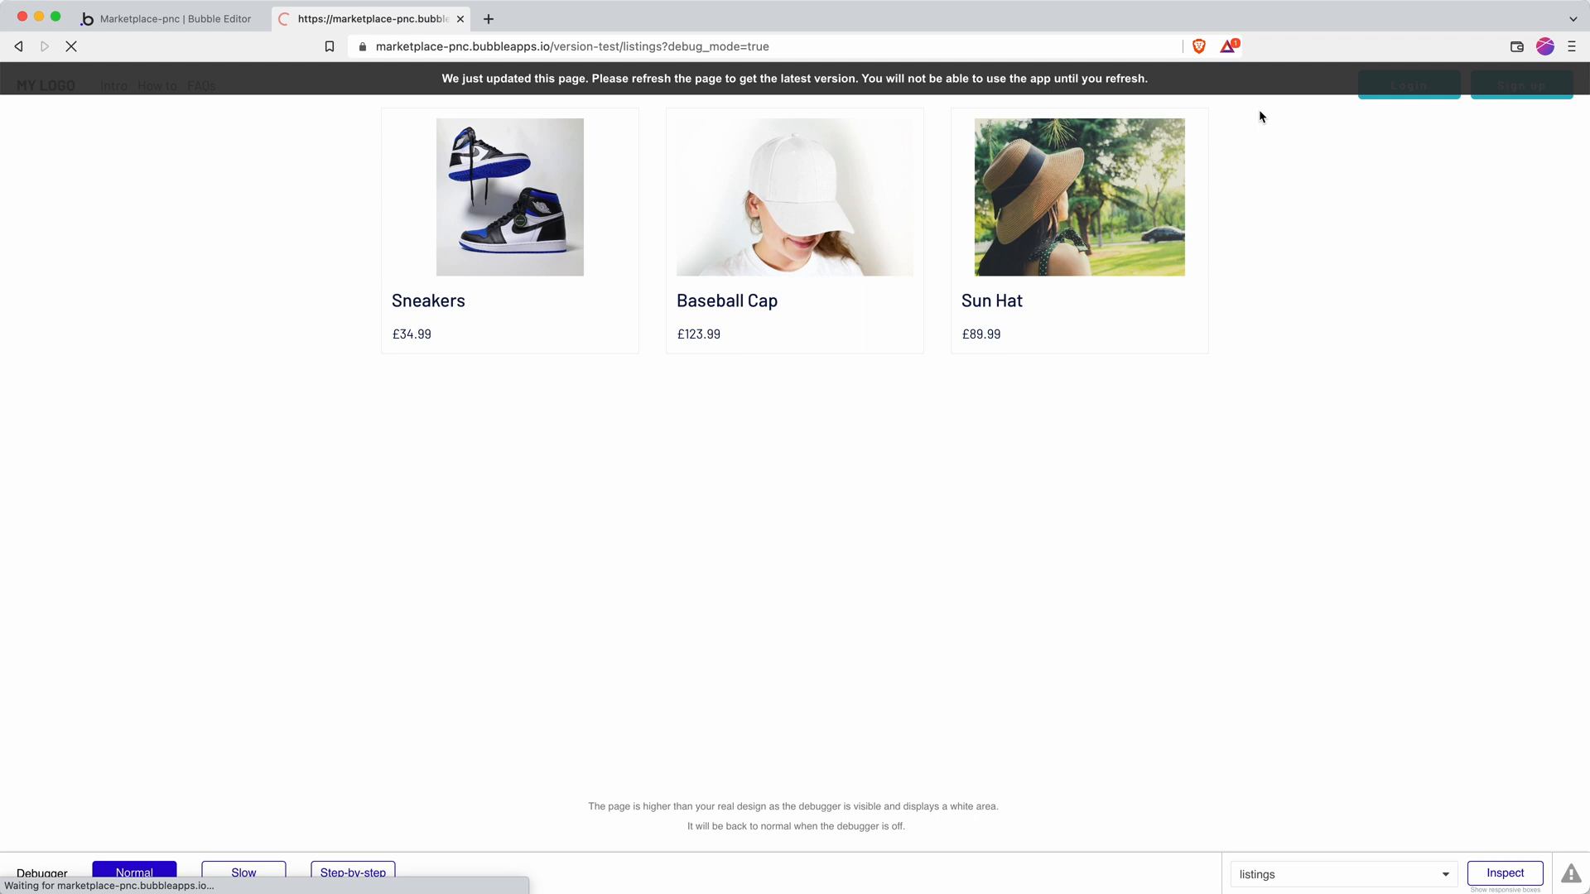
Set the Product Card's data source to Current cell's Product, verify in preview, then edit the reusable
{"action": "left_click", "coordinate": [73, 46]}
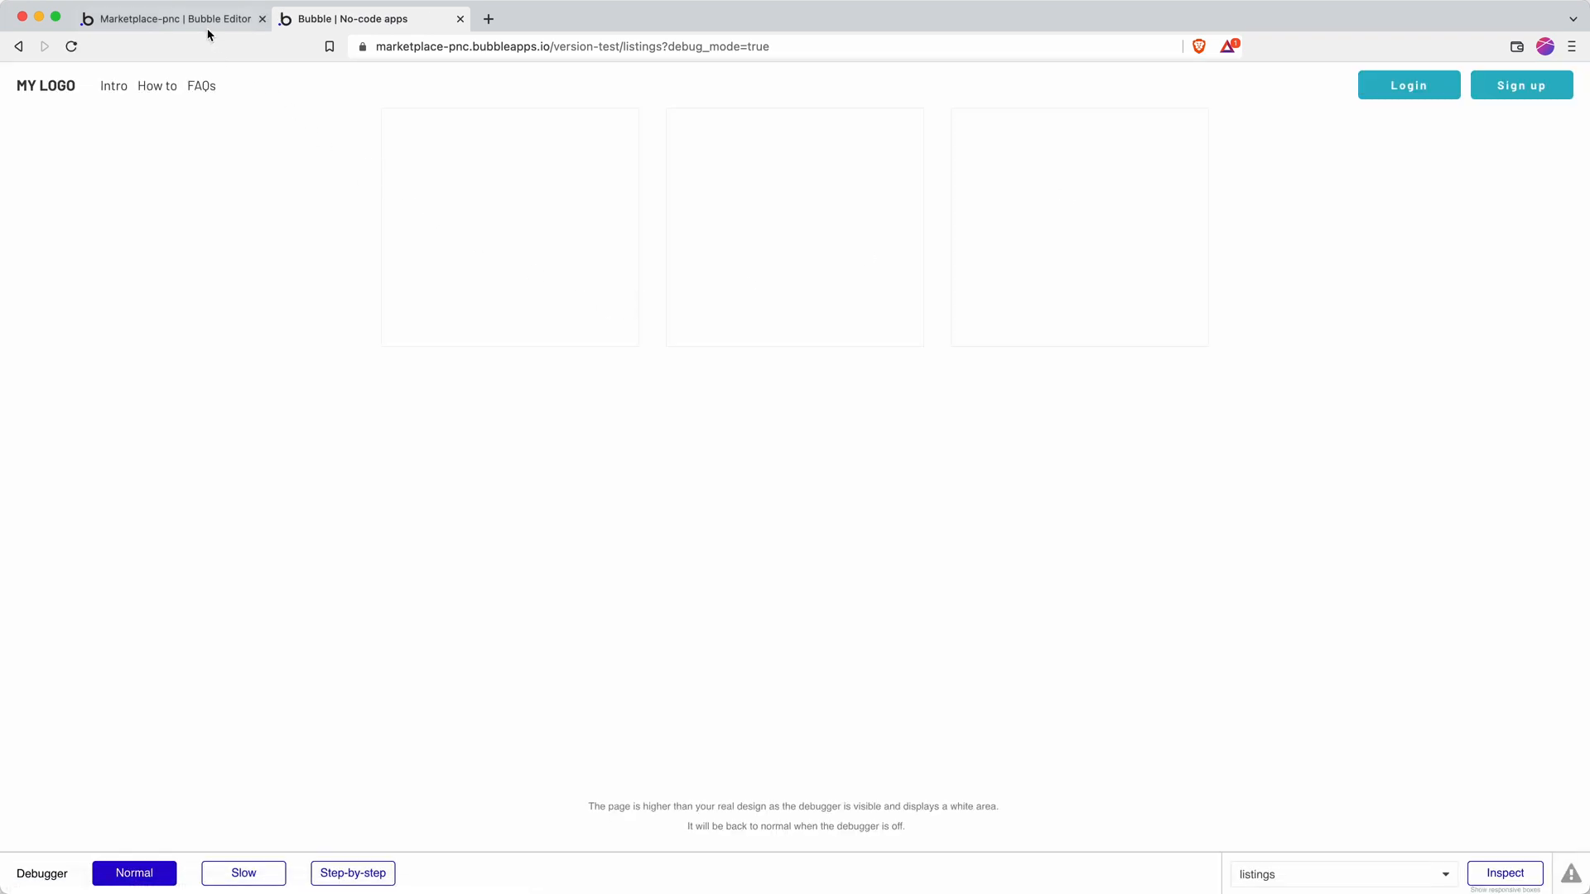
{"action": "mouse_move", "coordinate": [213, 33]}
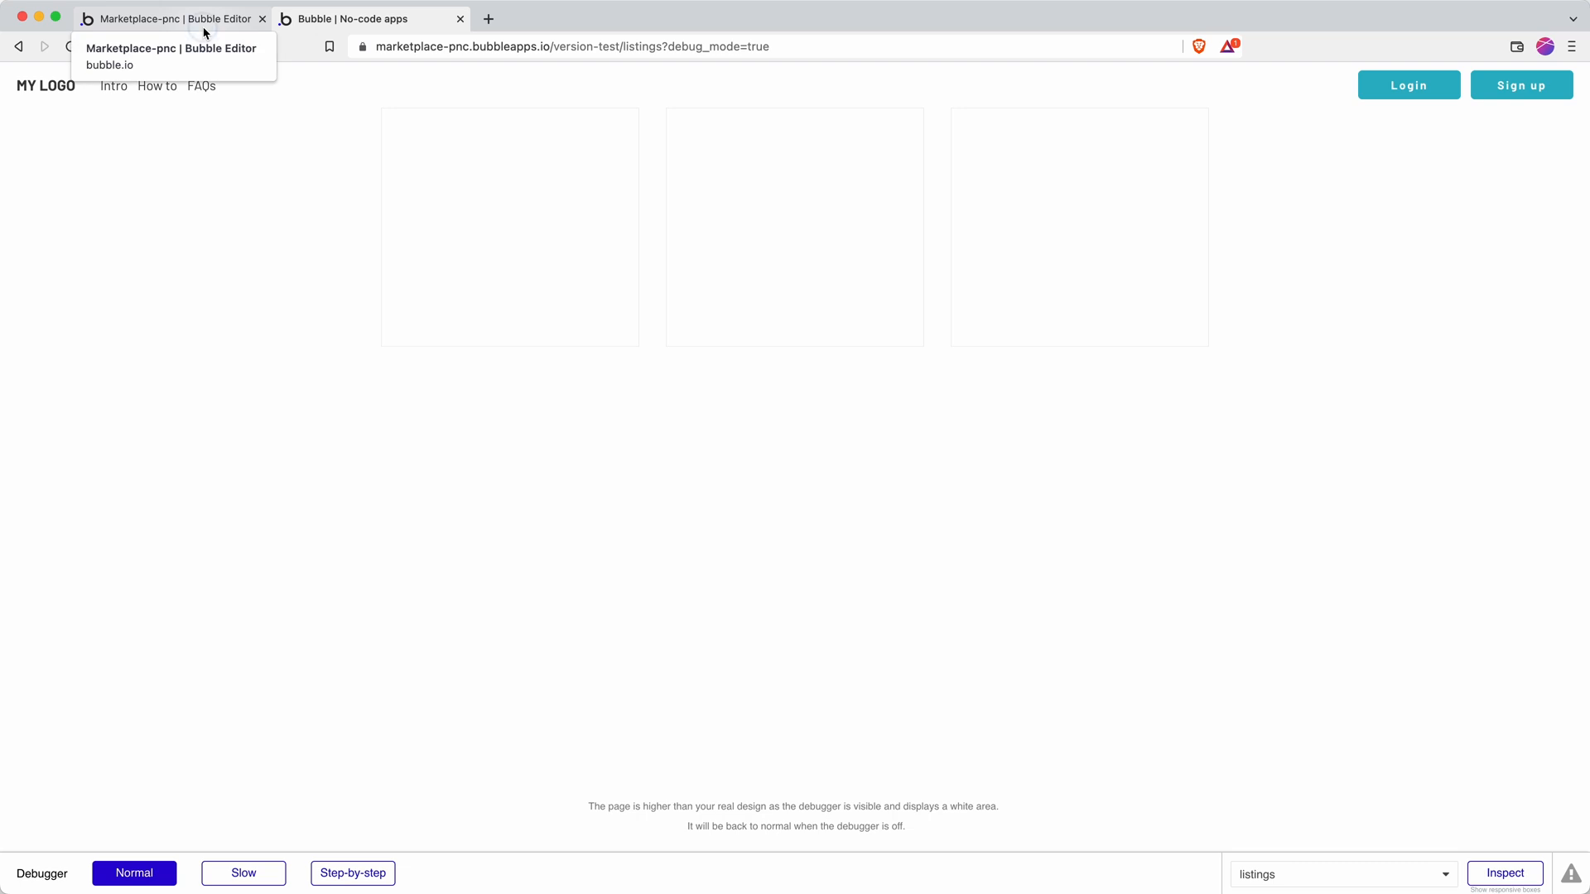
{"action": "left_click", "coordinate": [165, 20]}
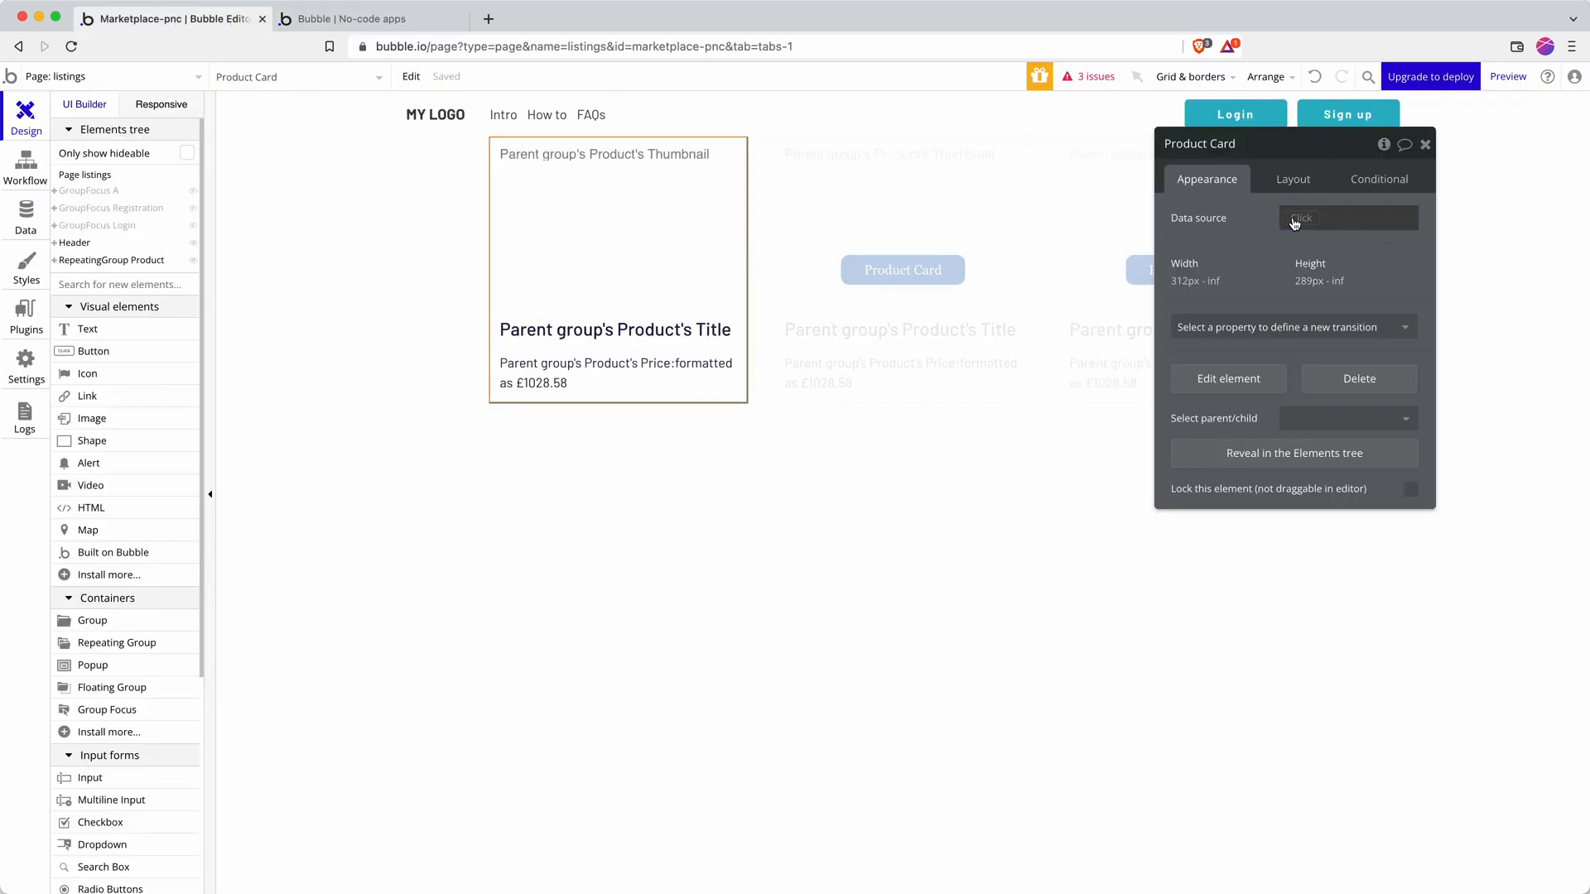
{"action": "left_click", "coordinate": [1348, 218]}
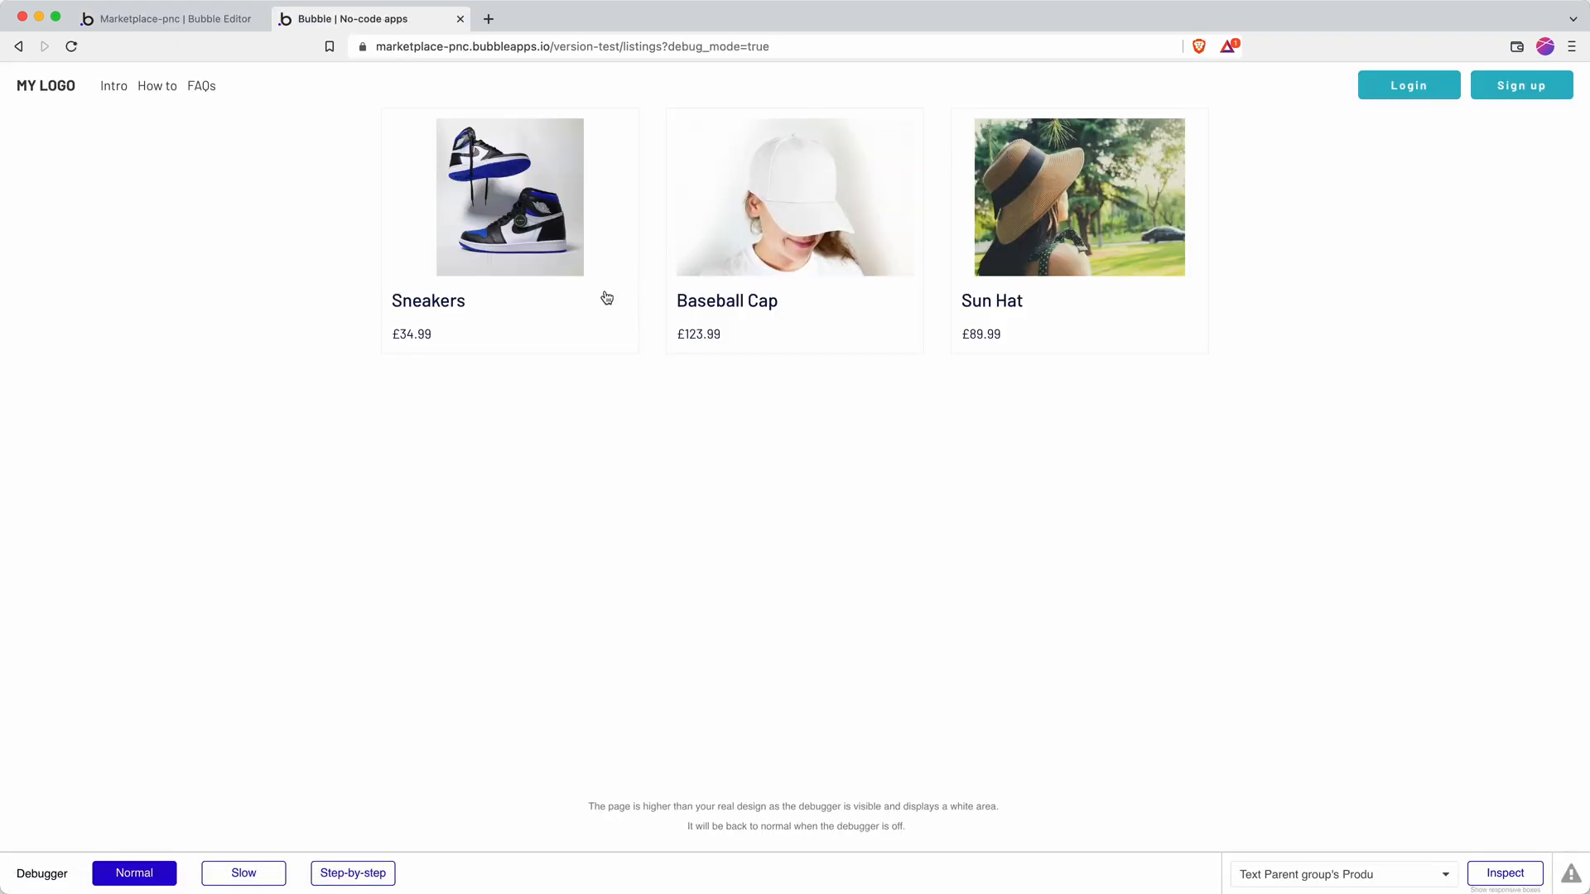
{"action": "left_click", "coordinate": [147, 25]}
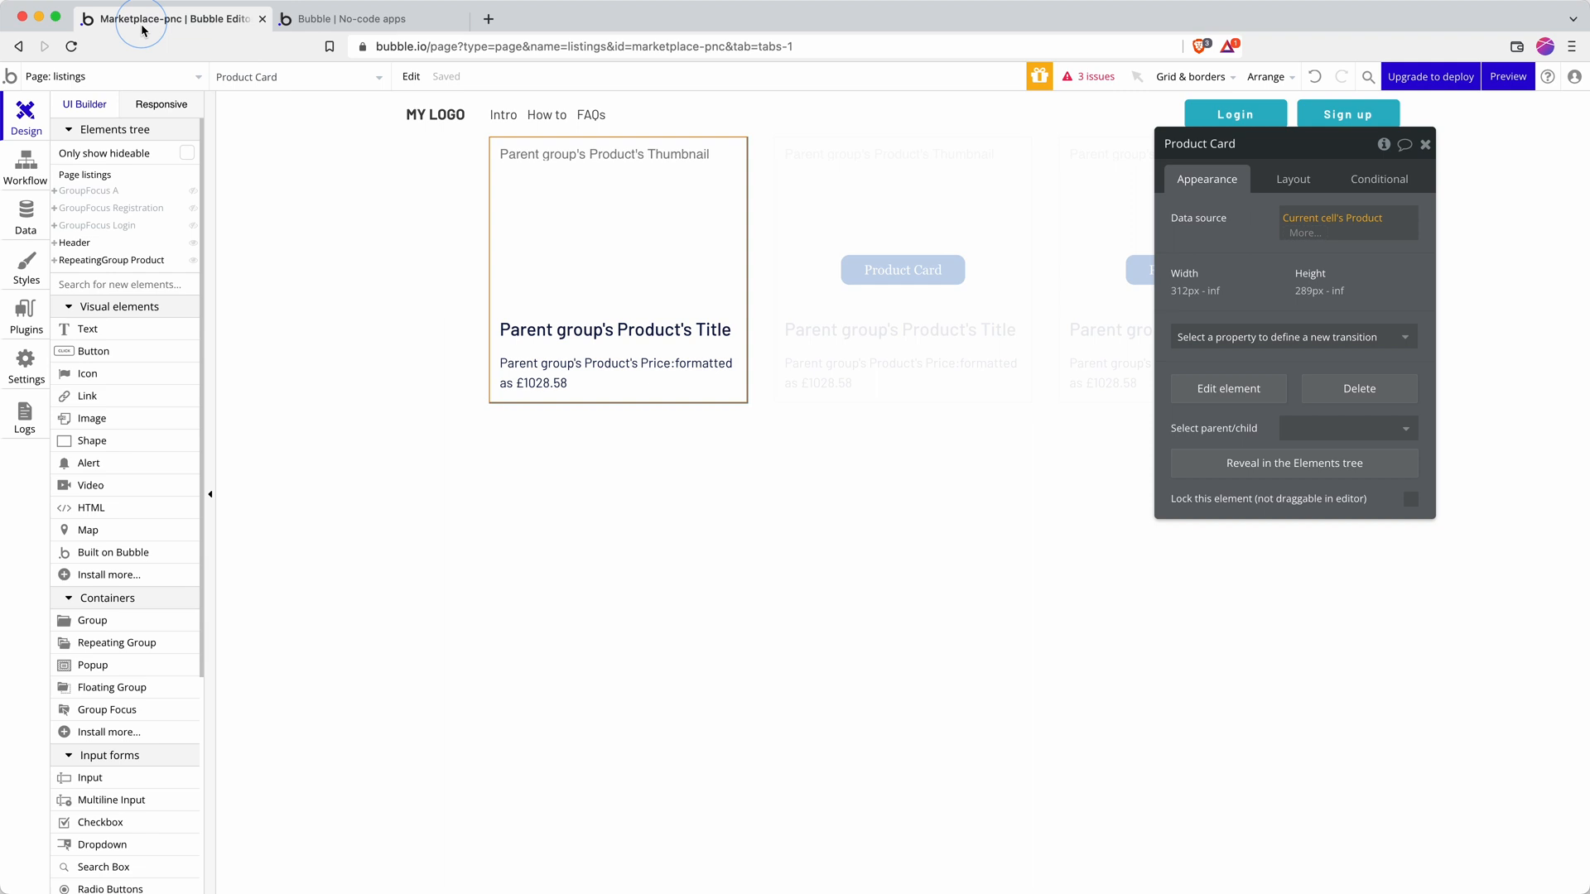
{"action": "left_click", "coordinate": [107, 76]}
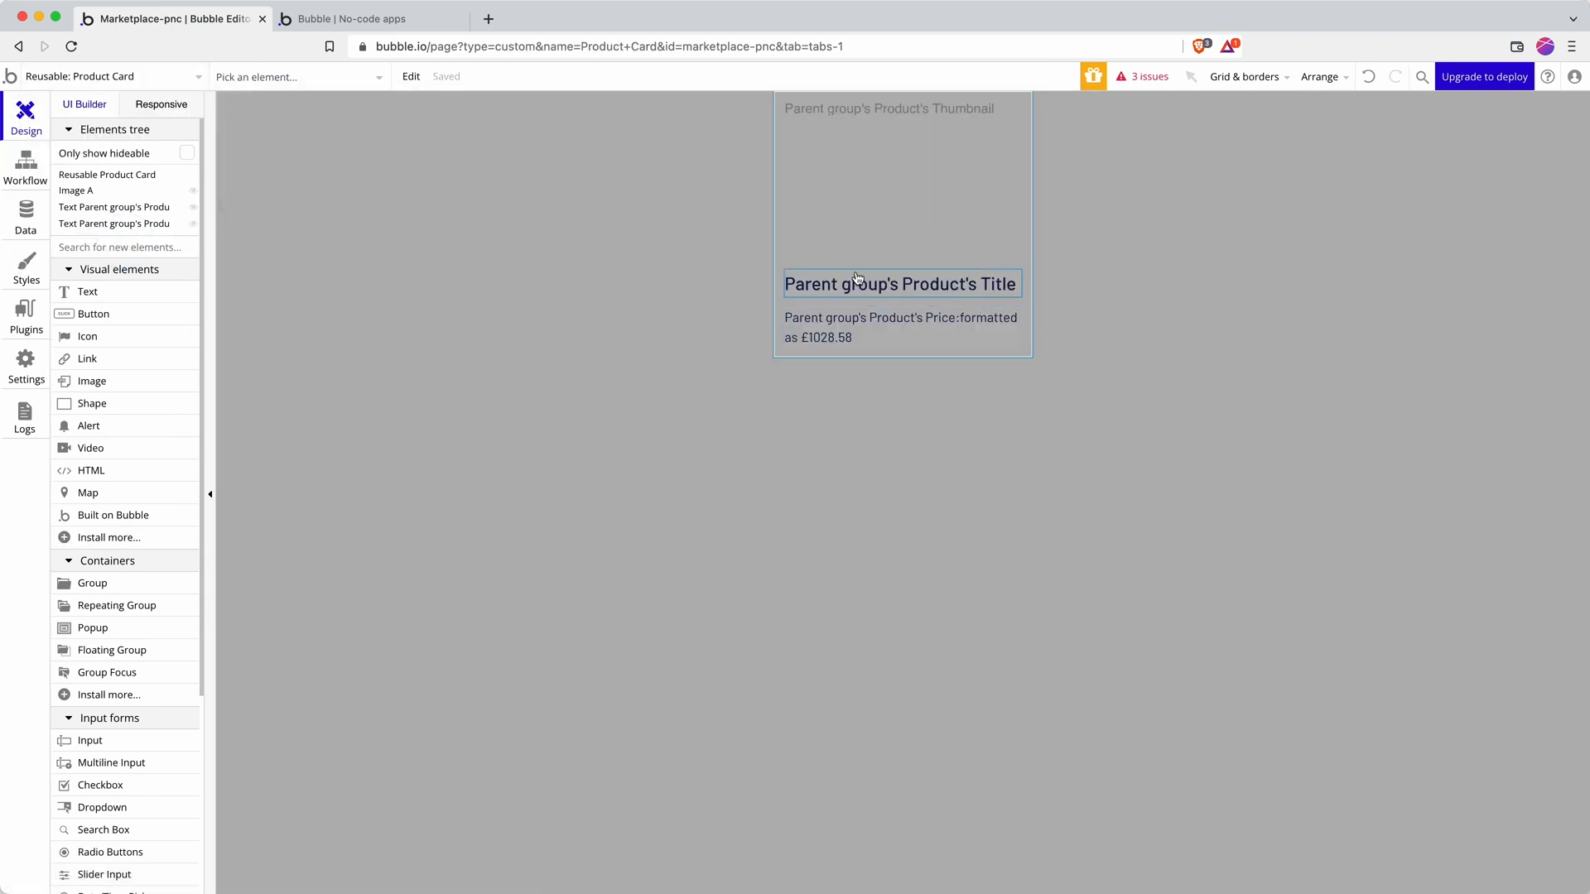
Duplicate the price text as a third line reading 'Test field' and check it on all cards in preview
{"action": "left_click", "coordinate": [867, 283]}
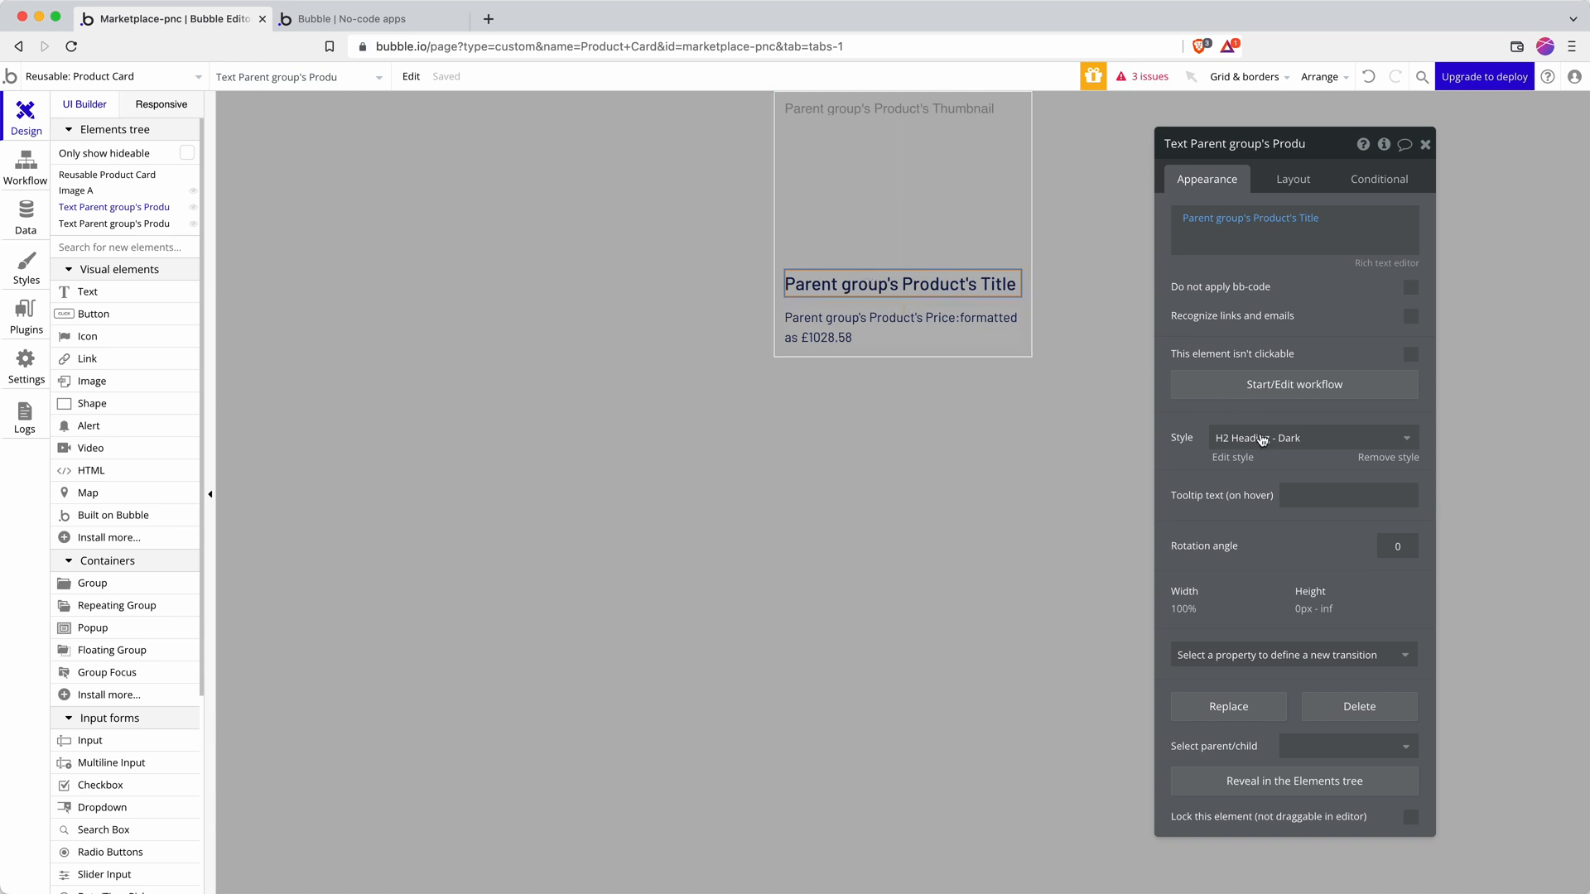
{"action": "left_click", "coordinate": [901, 317]}
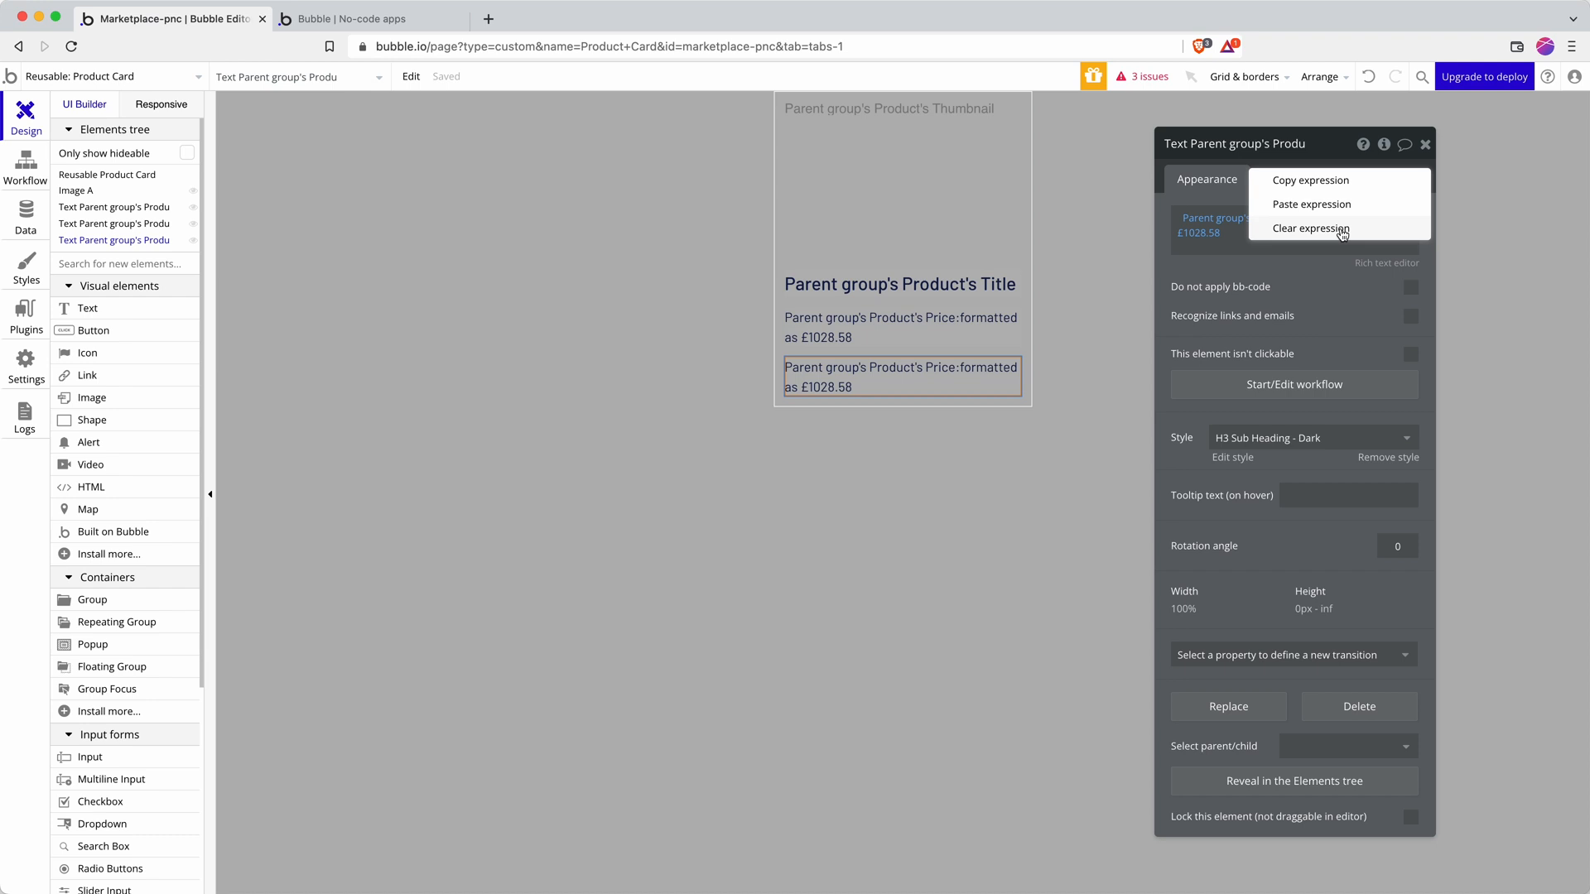
{"action": "left_click", "coordinate": [1311, 229]}
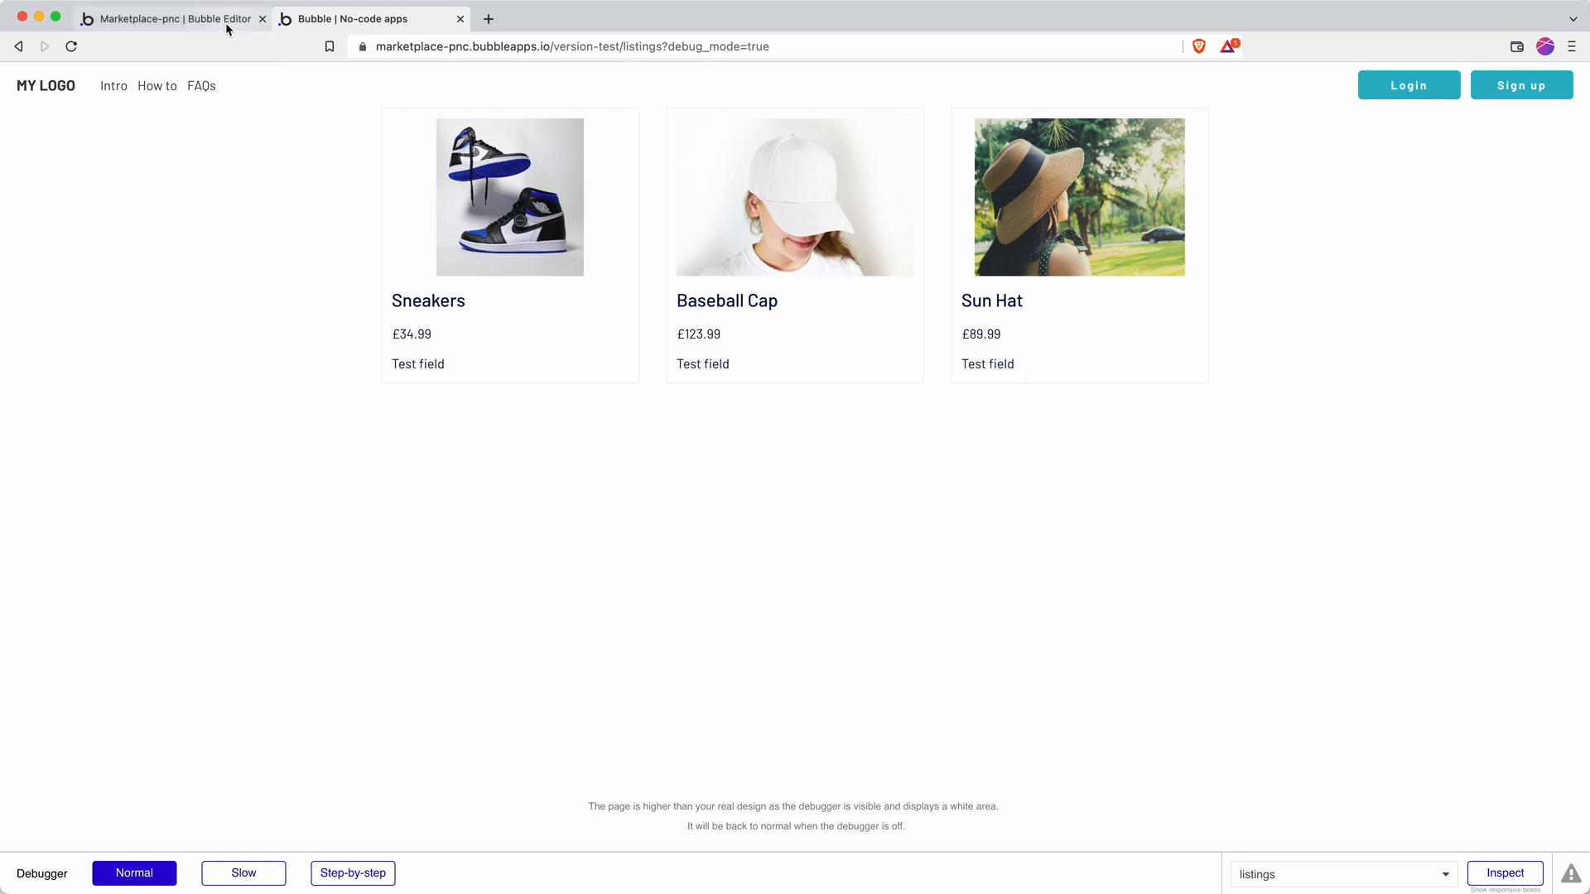
{"action": "left_click", "coordinate": [173, 20]}
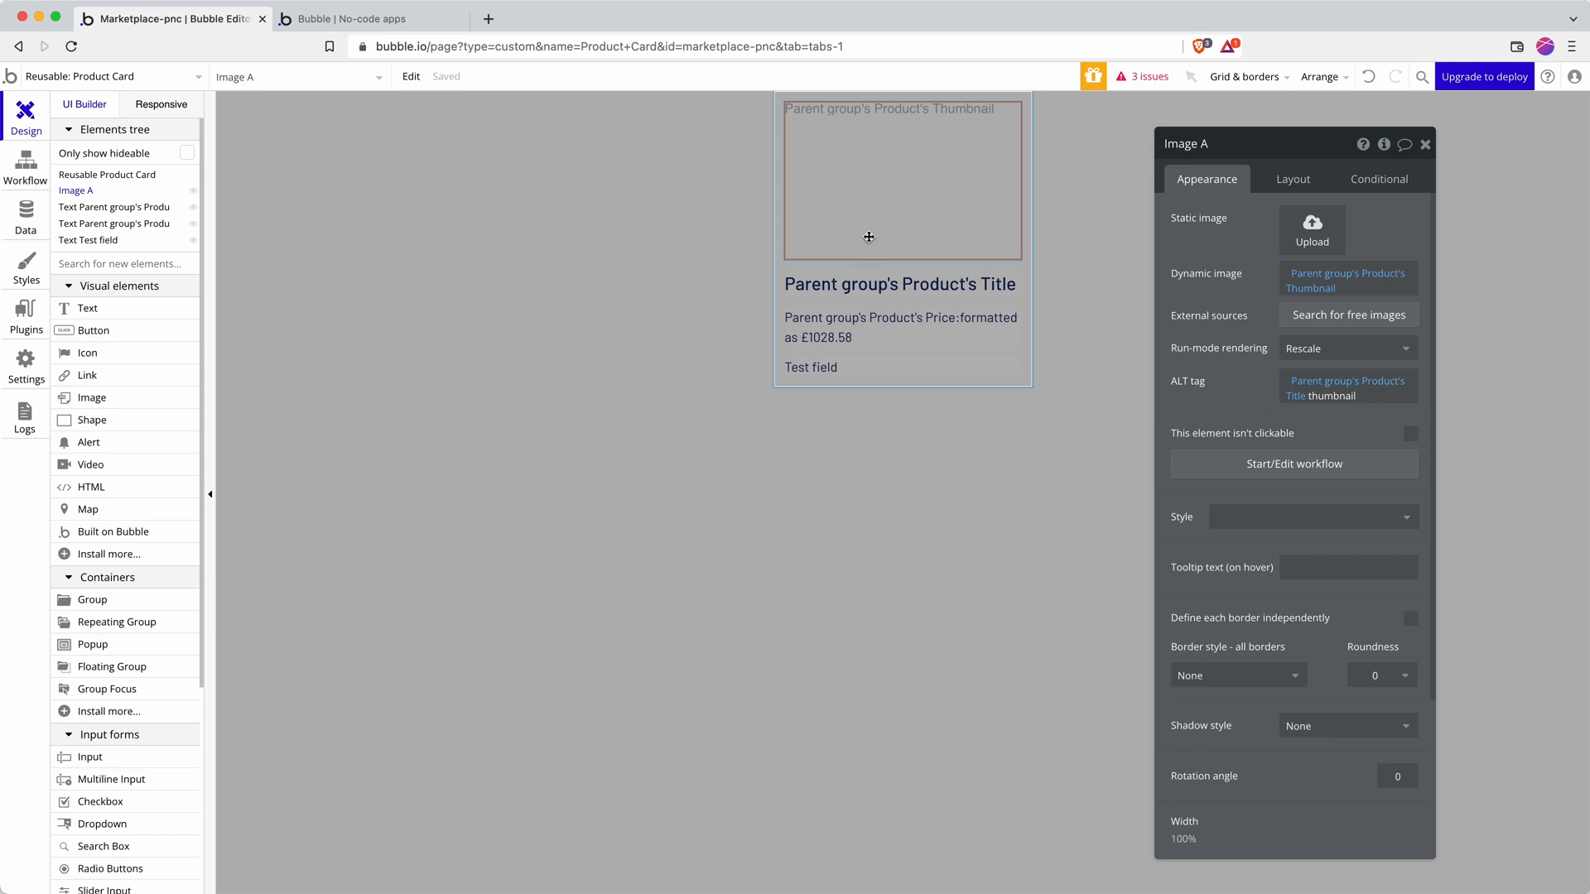
Switch to Responsive view to see the Product Card at 320px width
{"action": "left_click", "coordinate": [163, 104]}
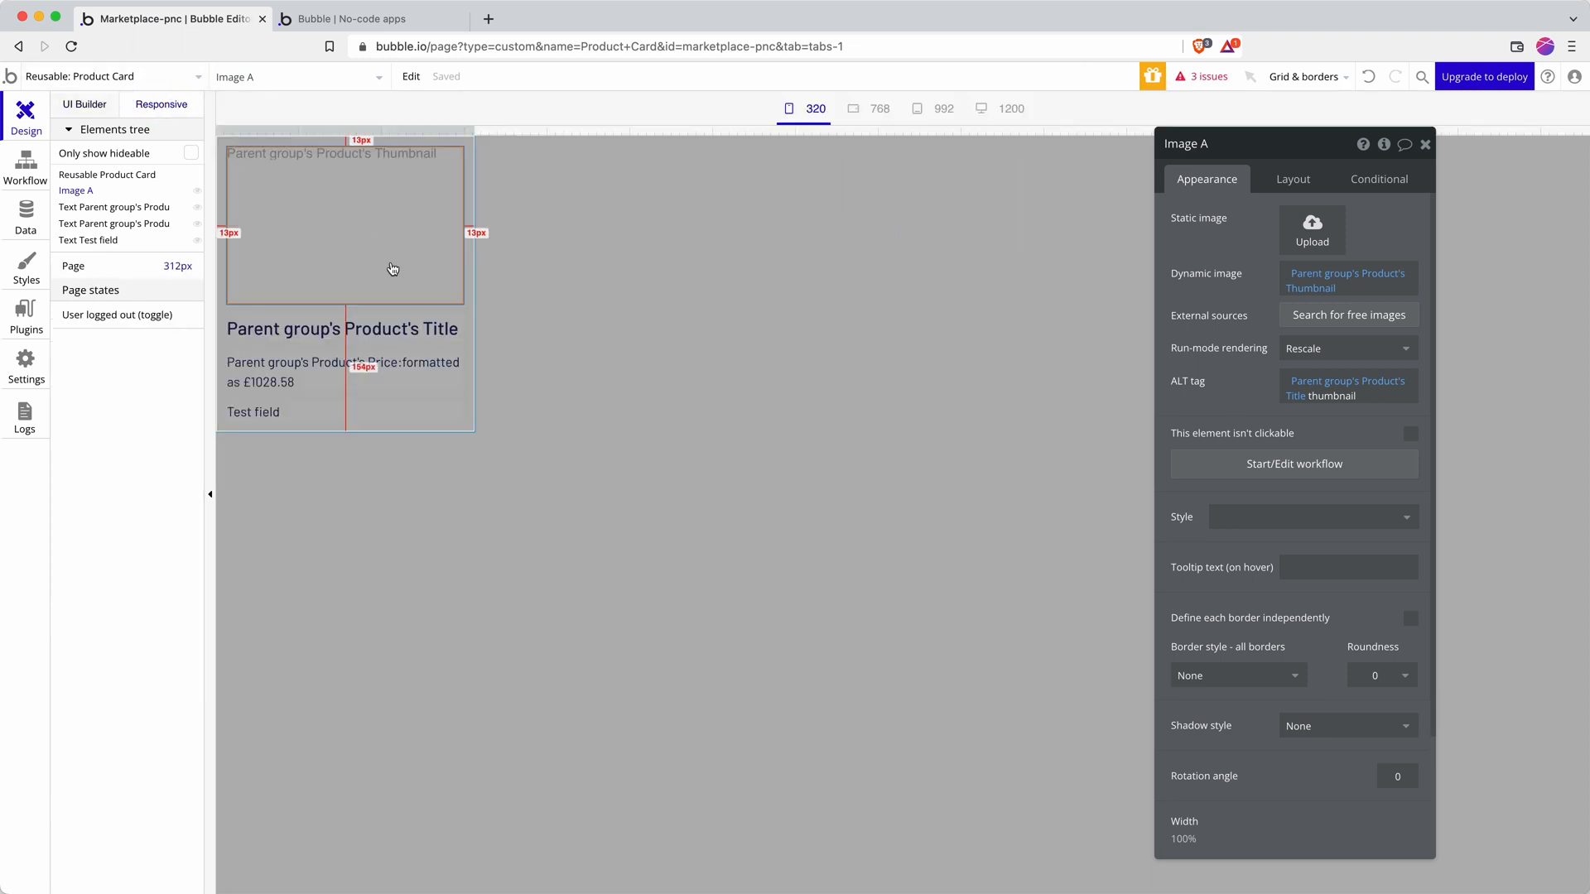
{"action": "mouse_move", "coordinate": [367, 225]}
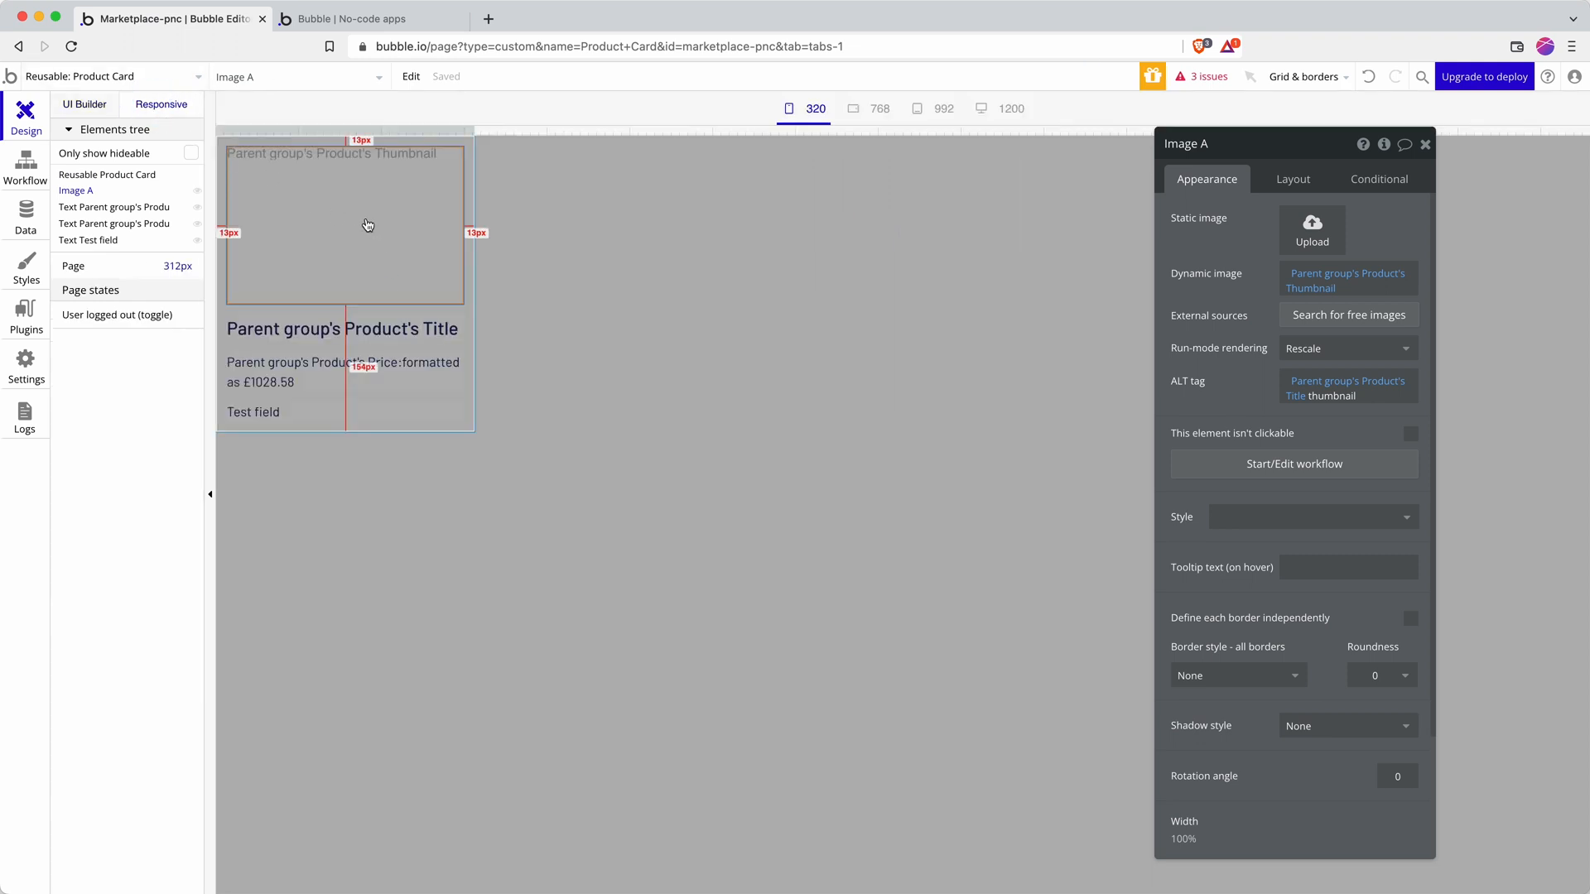
{"action": "mouse_move", "coordinate": [362, 213]}
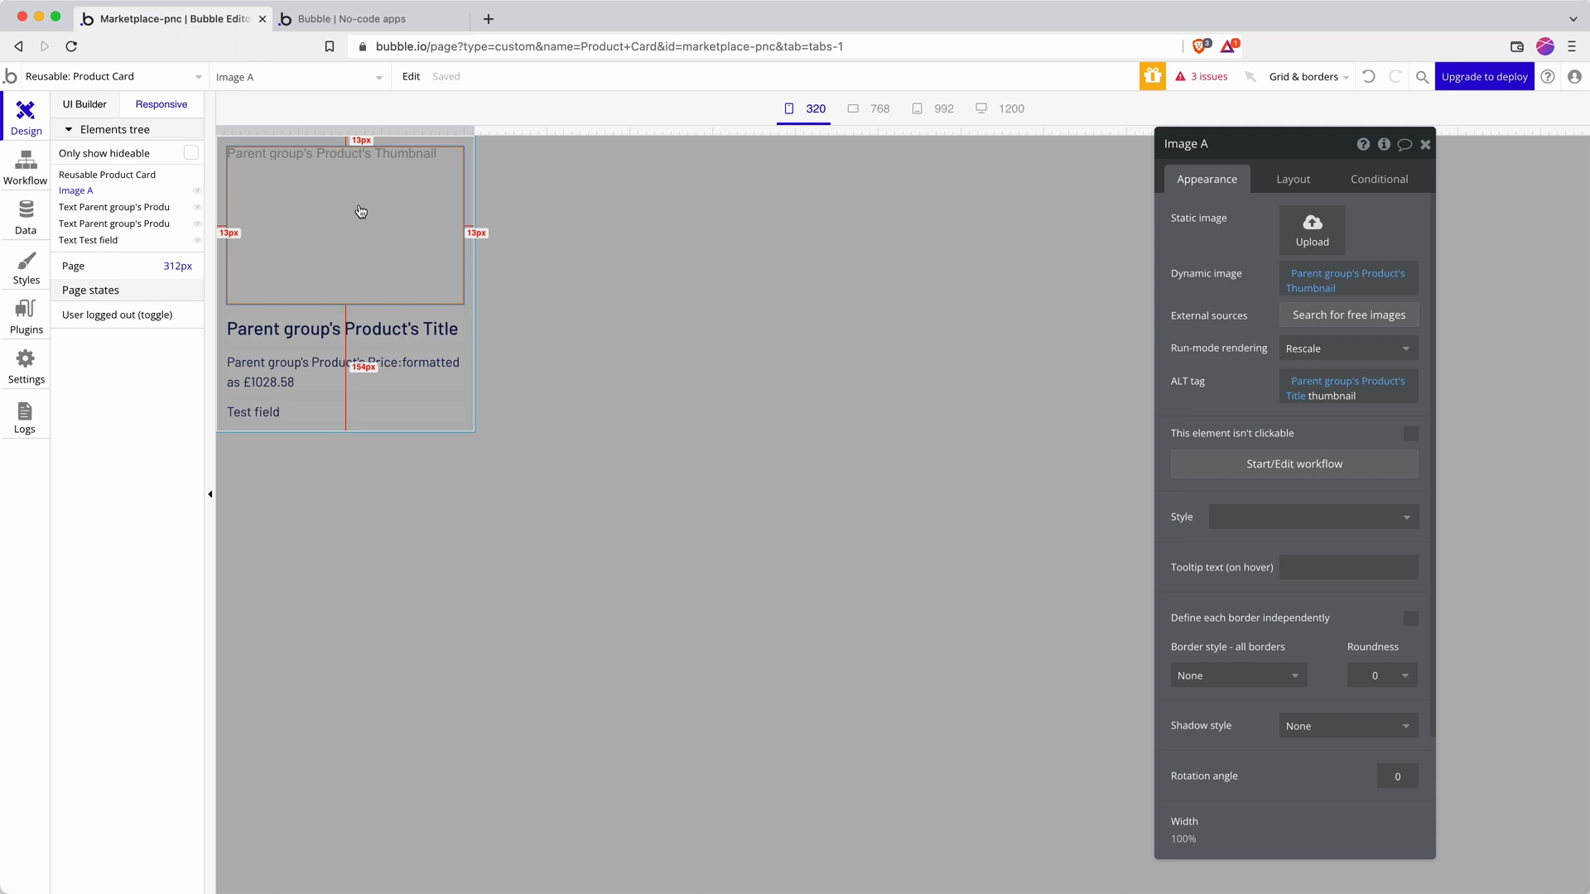
{"action": "mouse_move", "coordinate": [356, 198]}
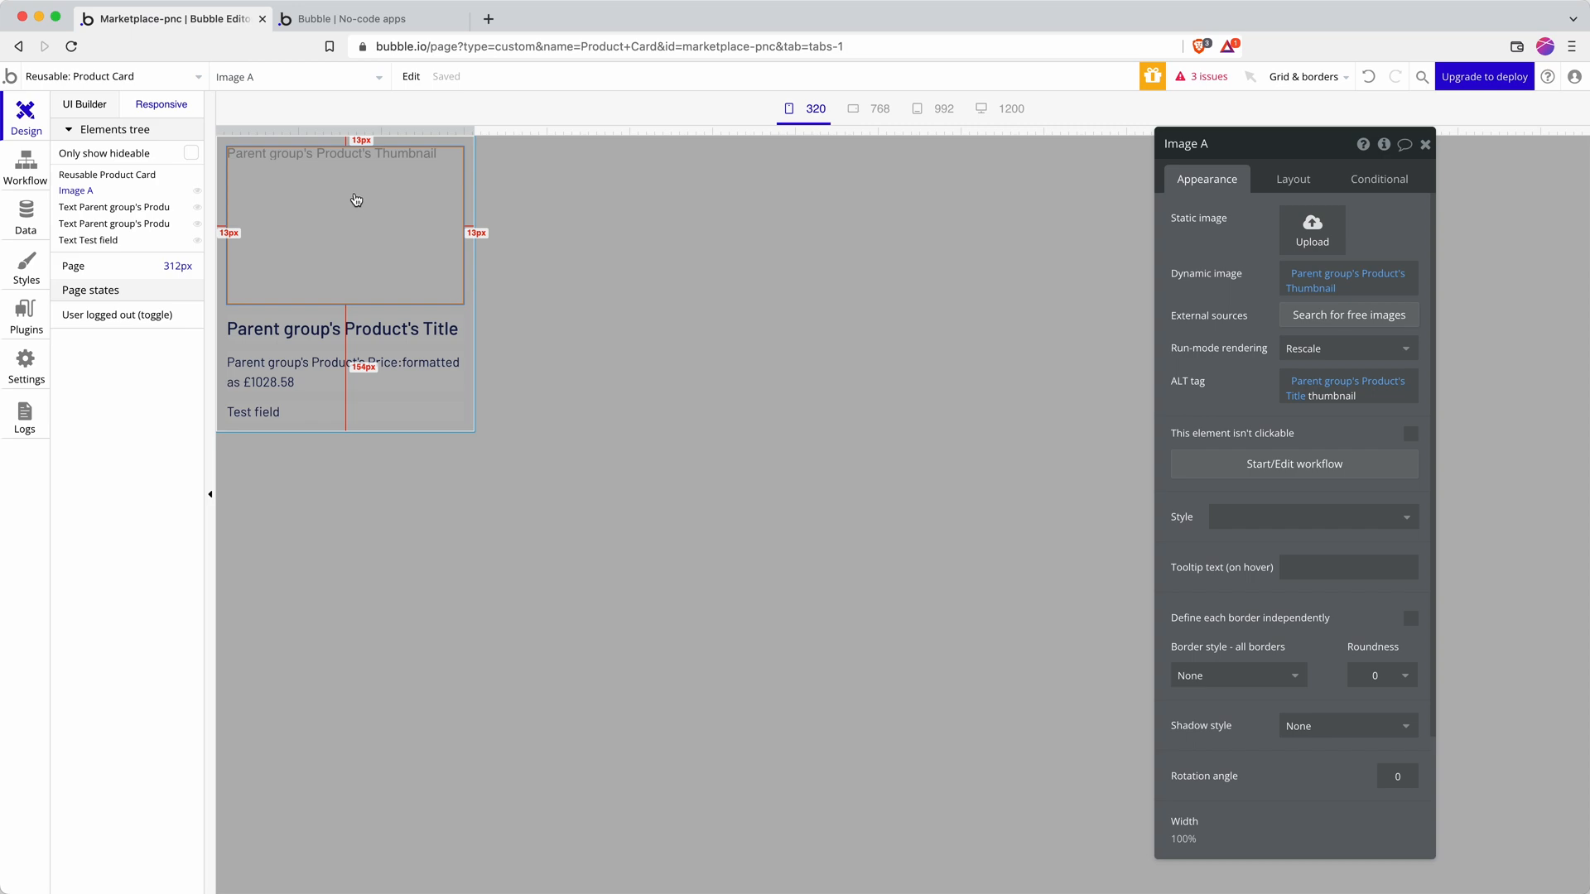